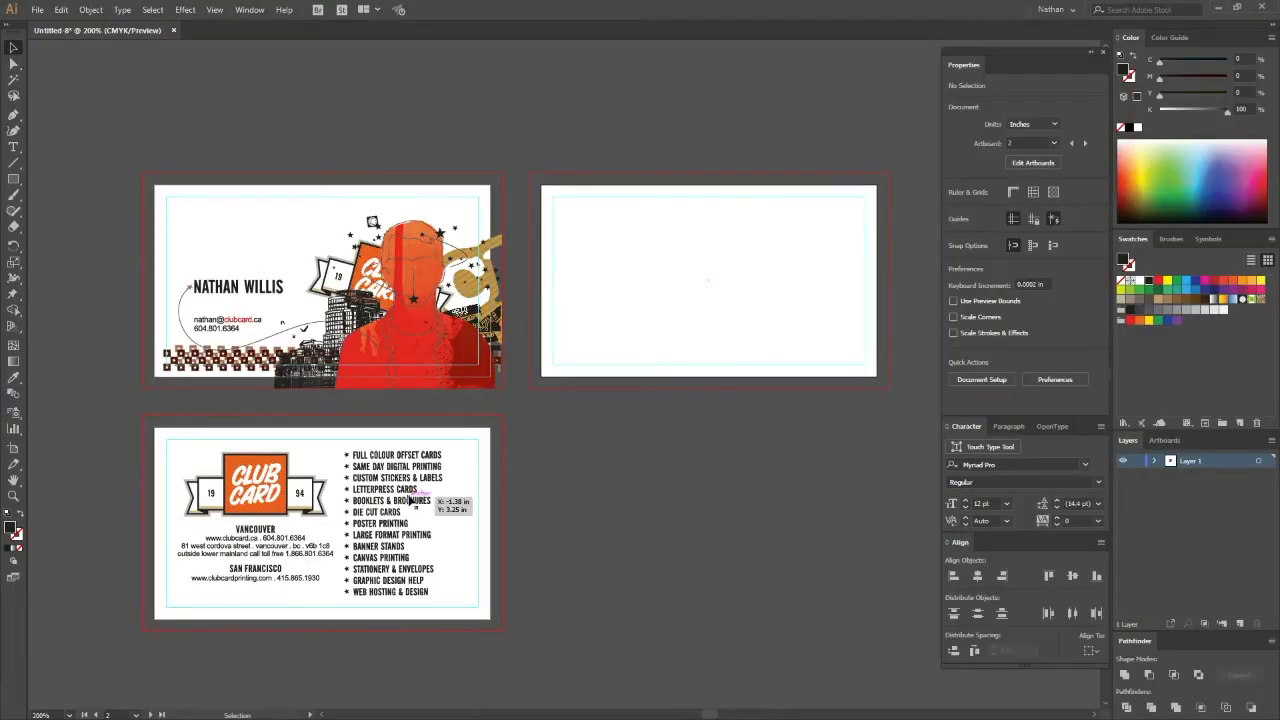
mouse_move(295, 210)
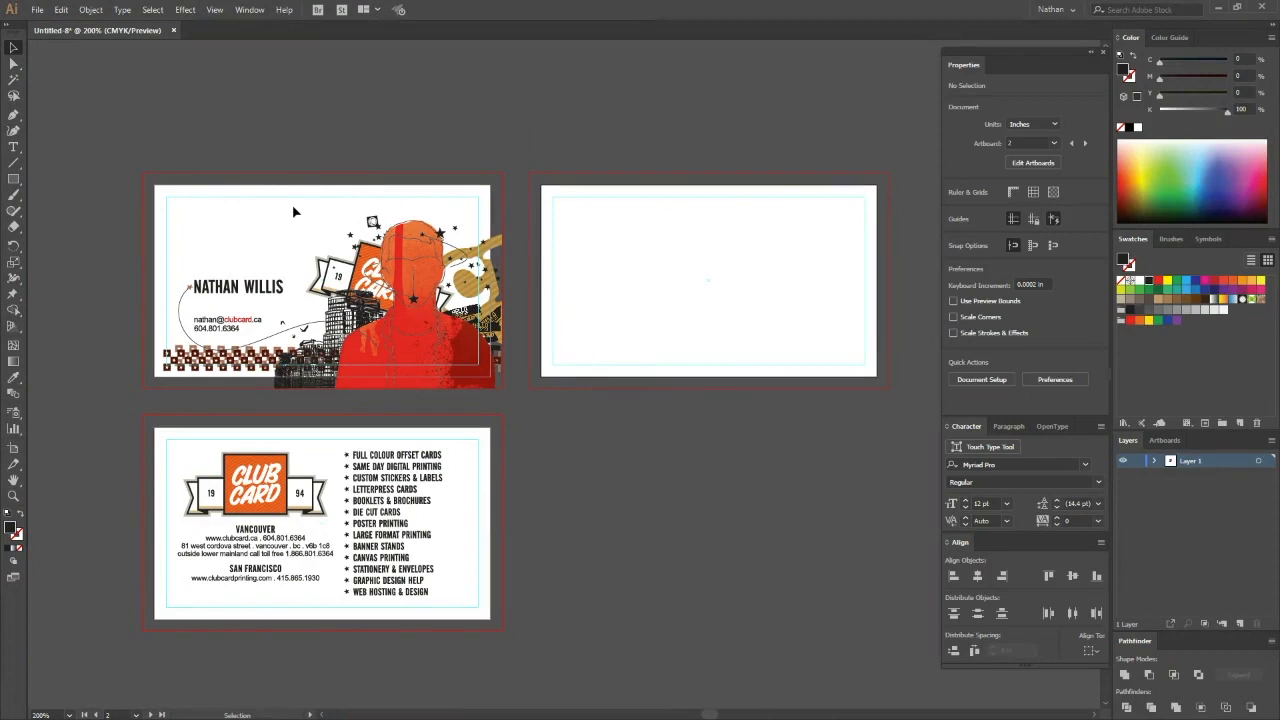
mouse_move(650, 540)
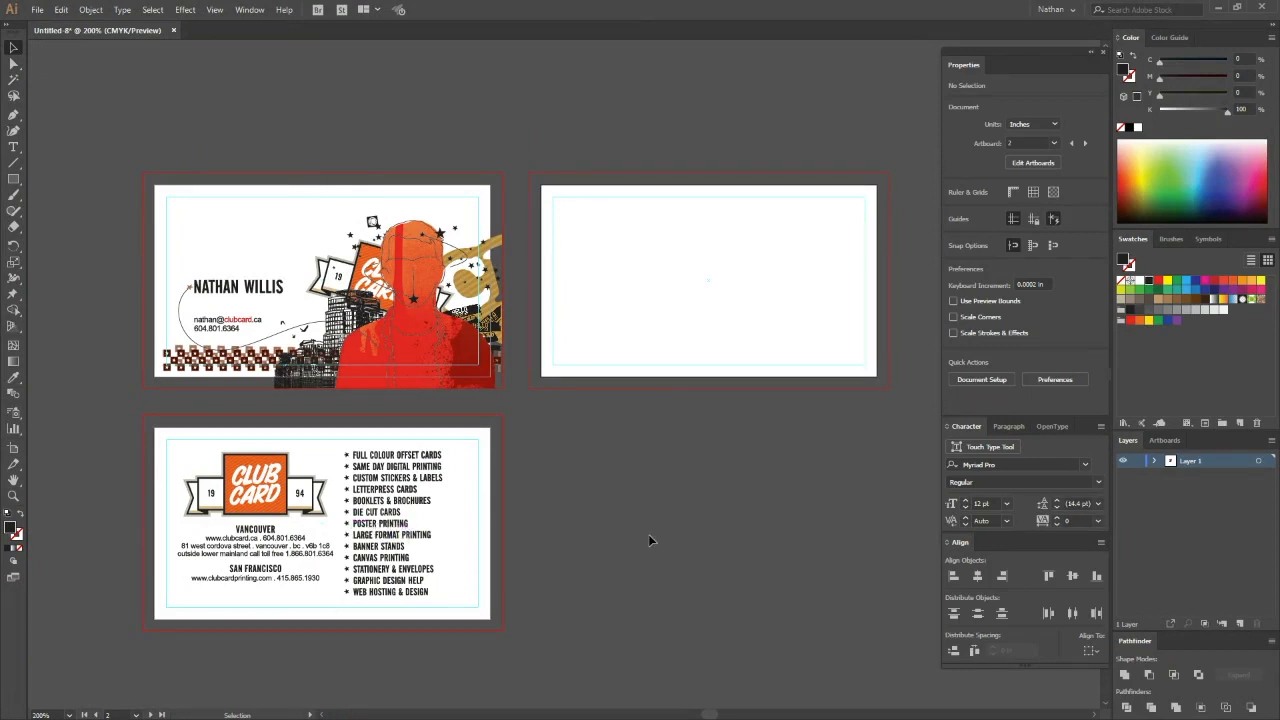
mouse_move(616, 276)
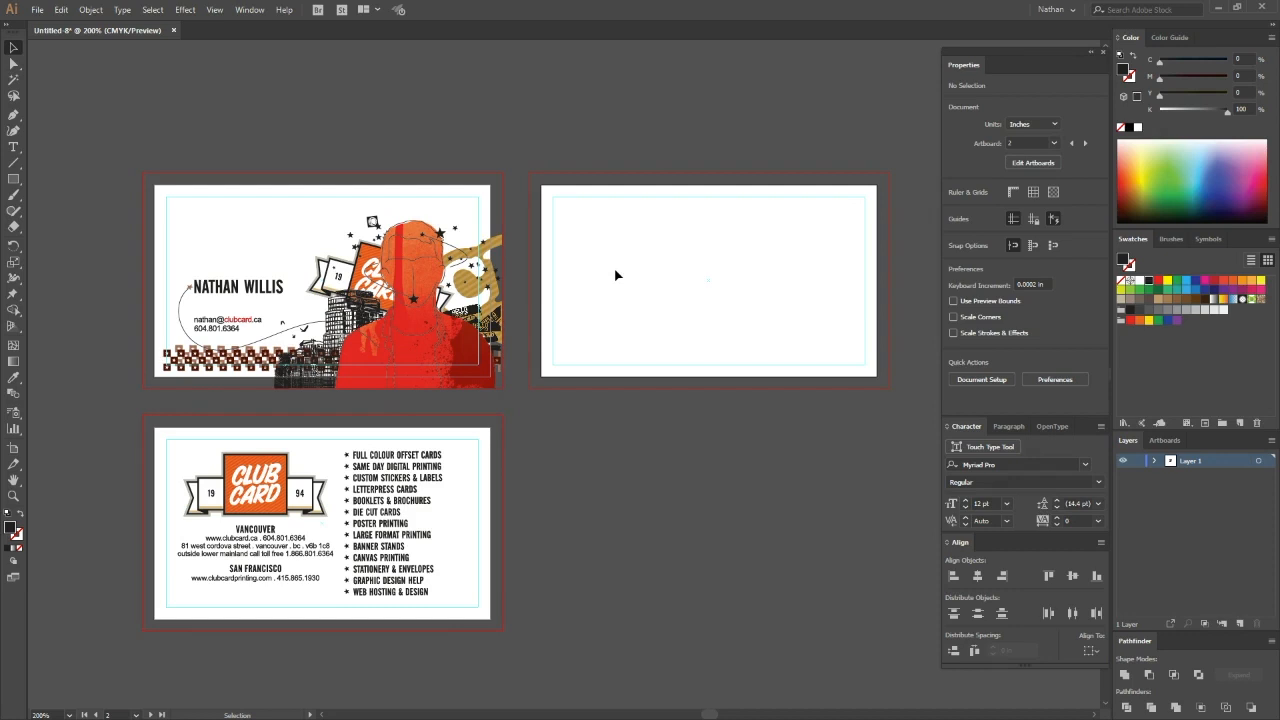
mouse_move(343, 185)
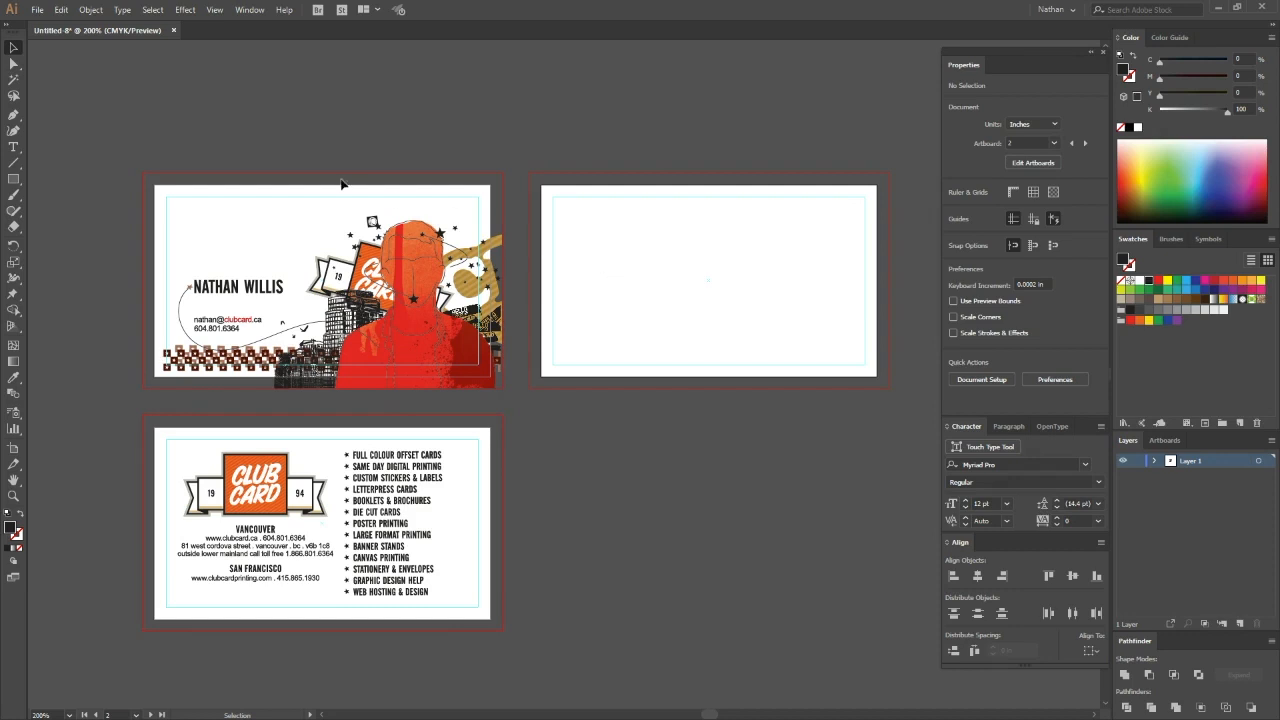
mouse_move(208, 270)
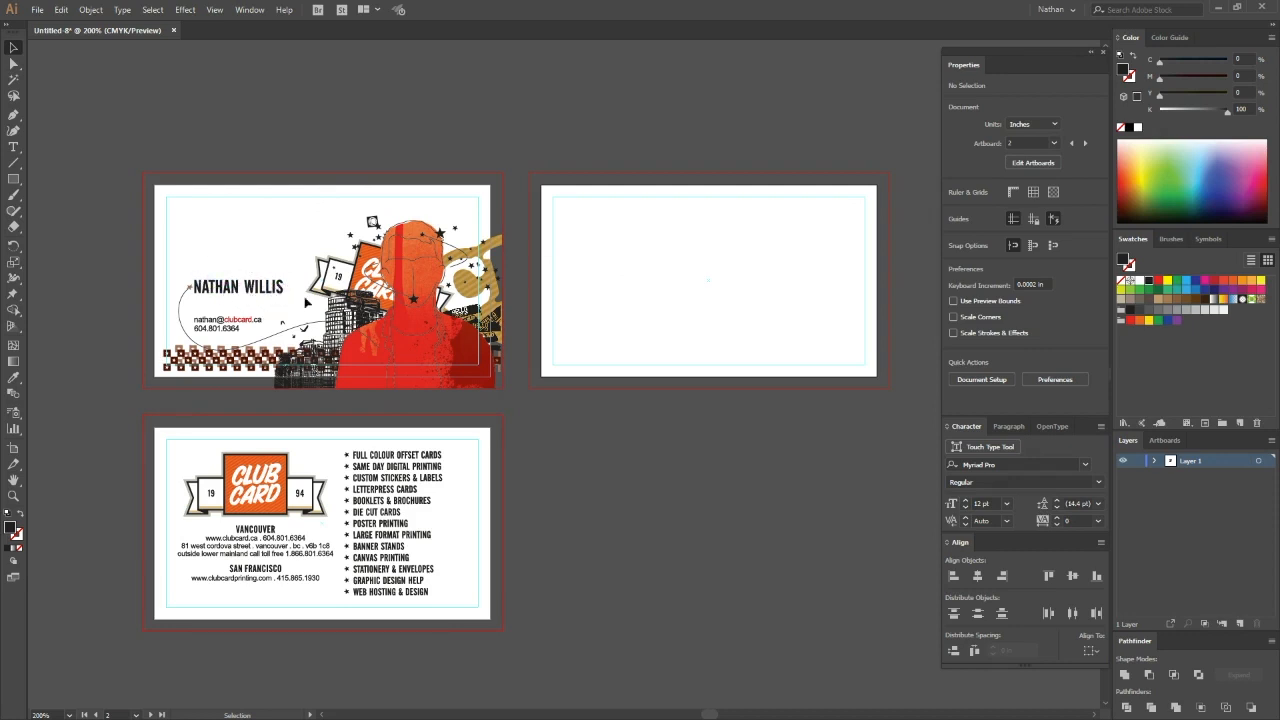
mouse_move(705, 310)
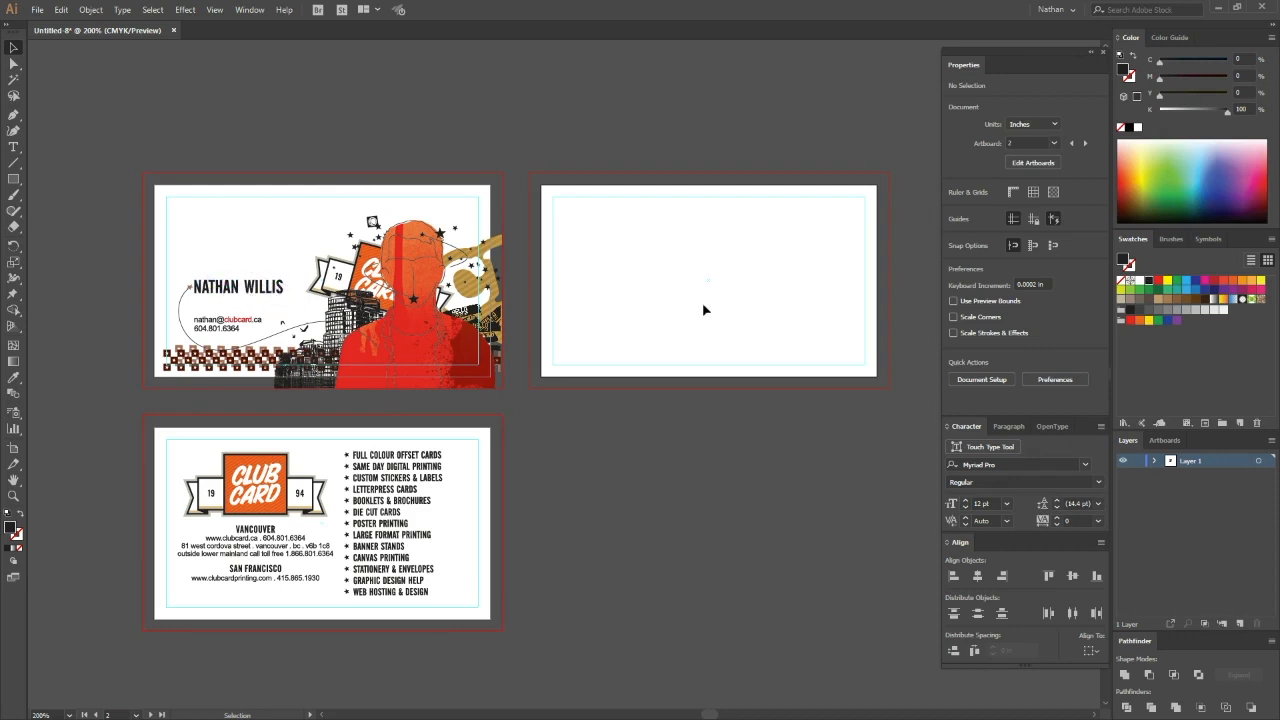
mouse_move(565, 362)
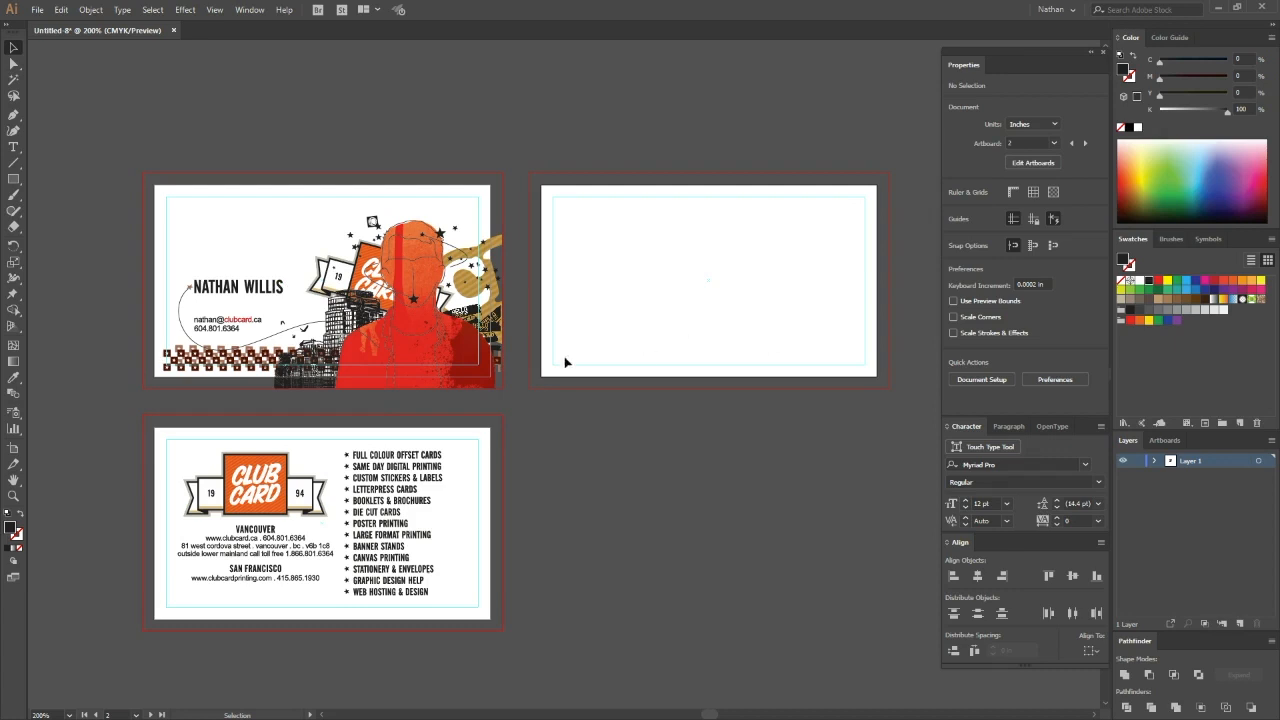
mouse_move(290, 305)
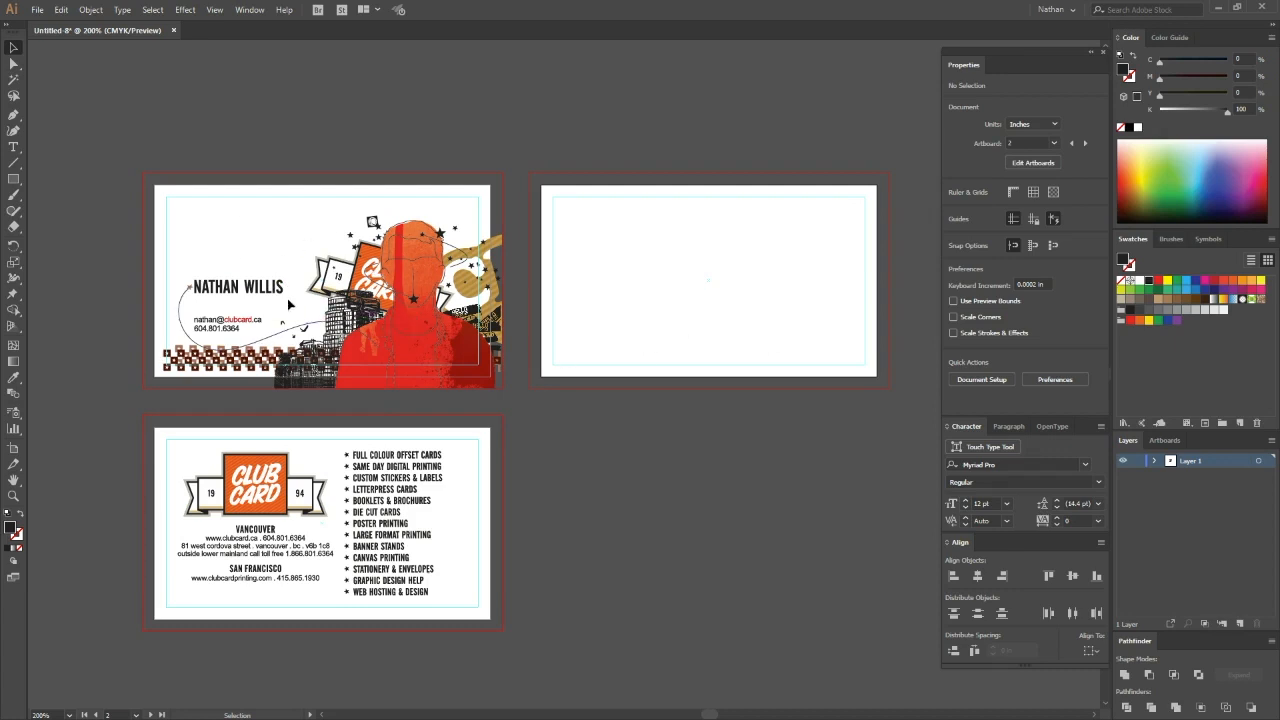
mouse_move(328, 542)
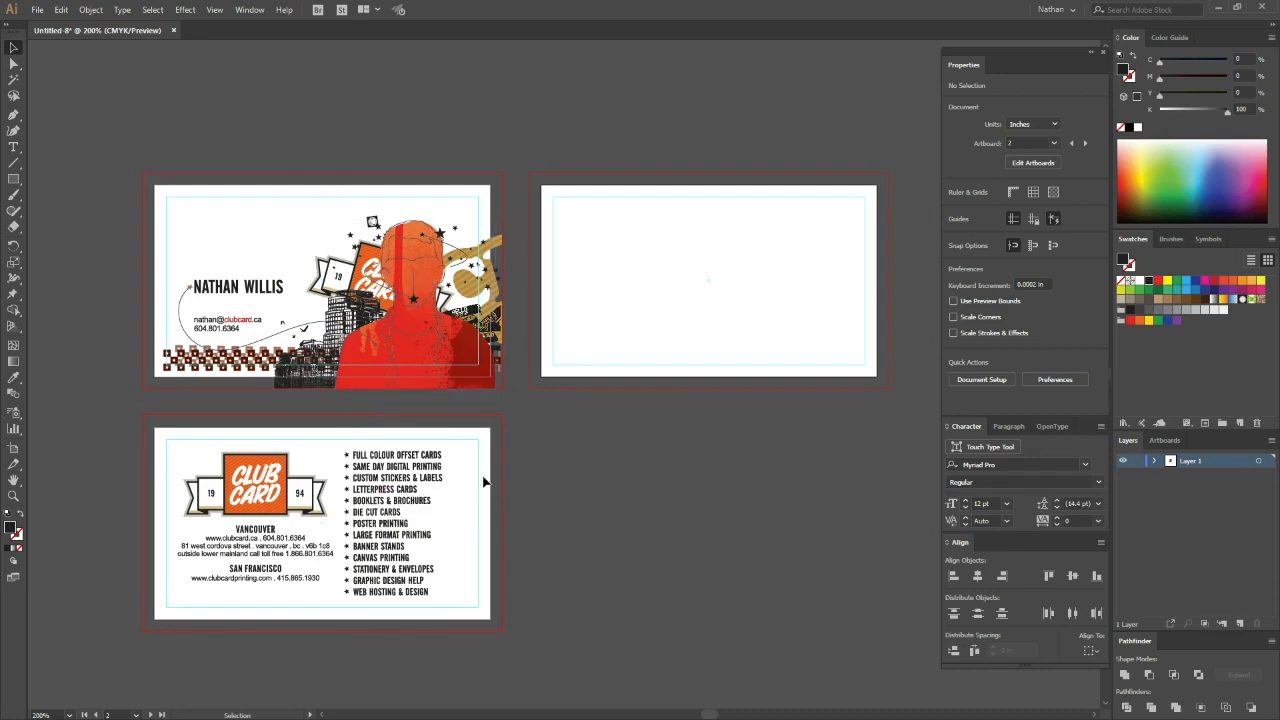
mouse_move(677, 469)
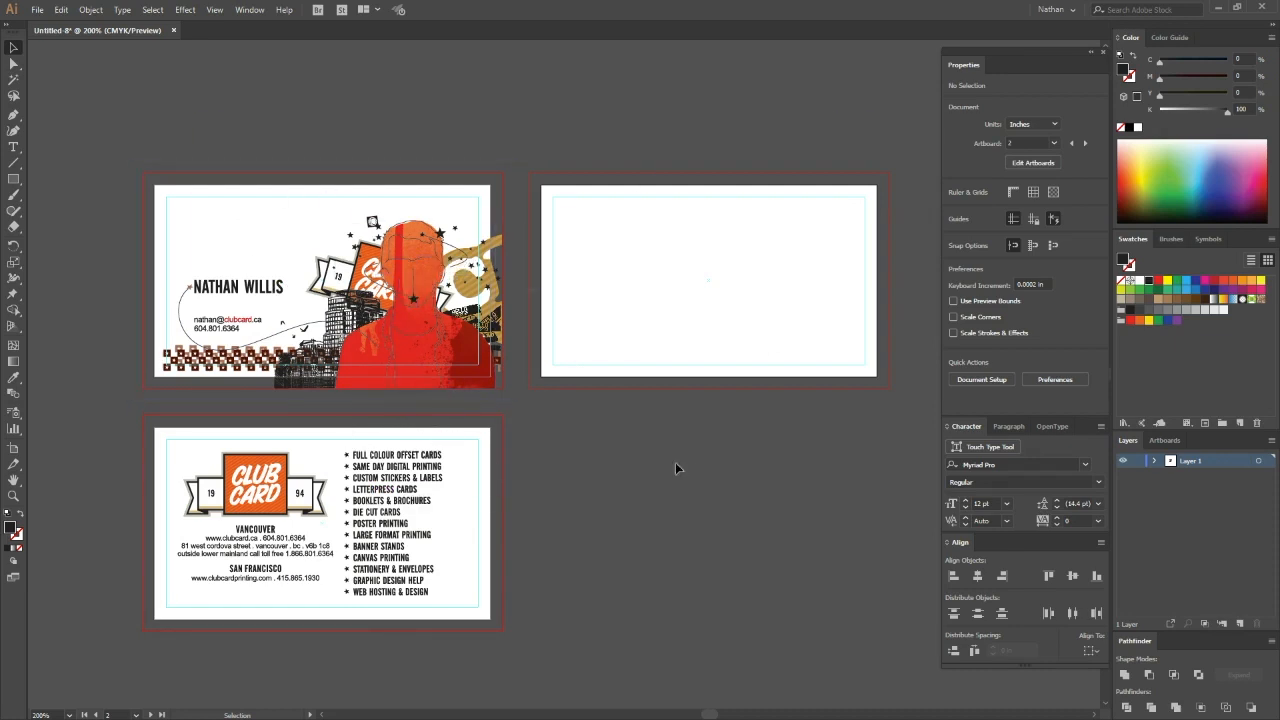
mouse_move(690, 470)
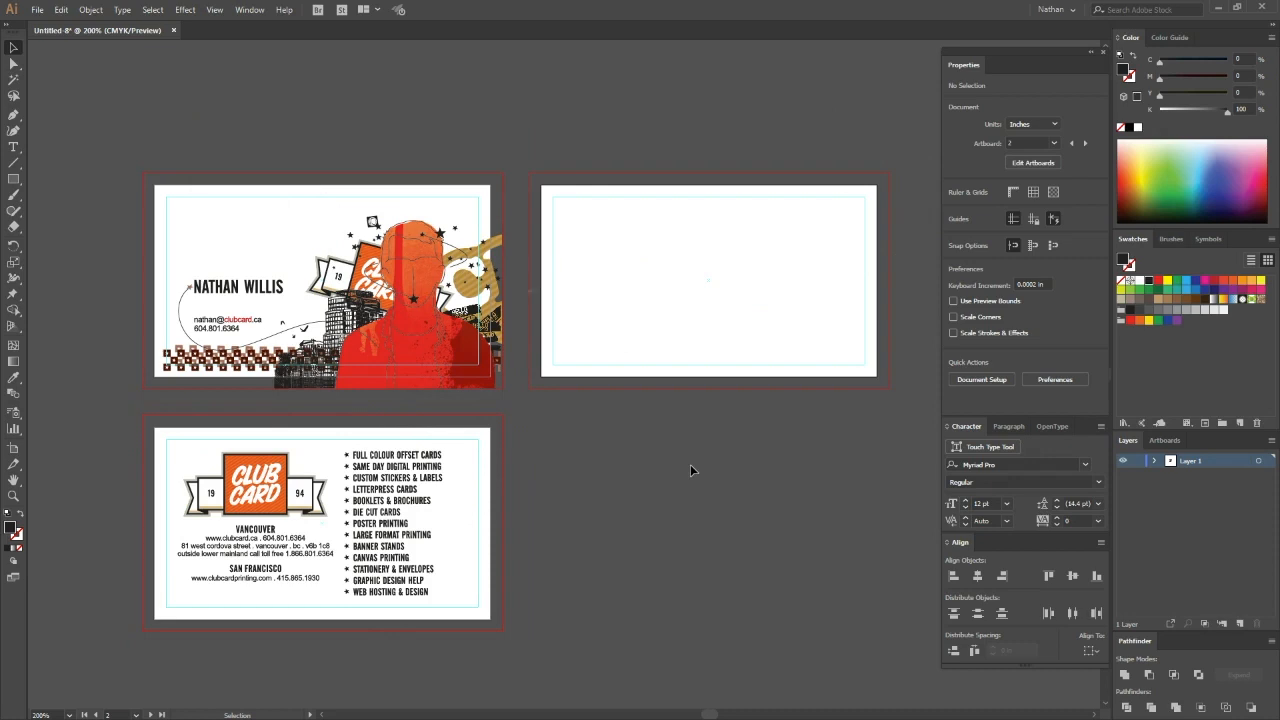
mouse_move(701, 357)
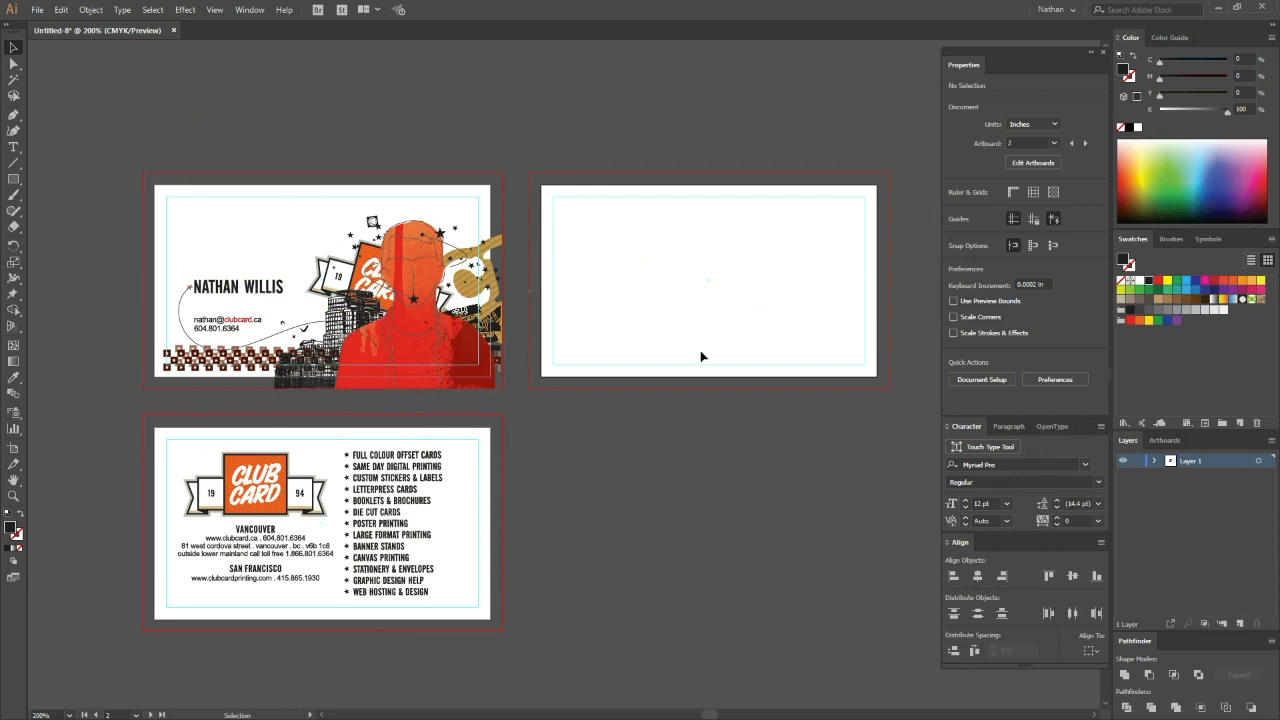
mouse_move(322, 300)
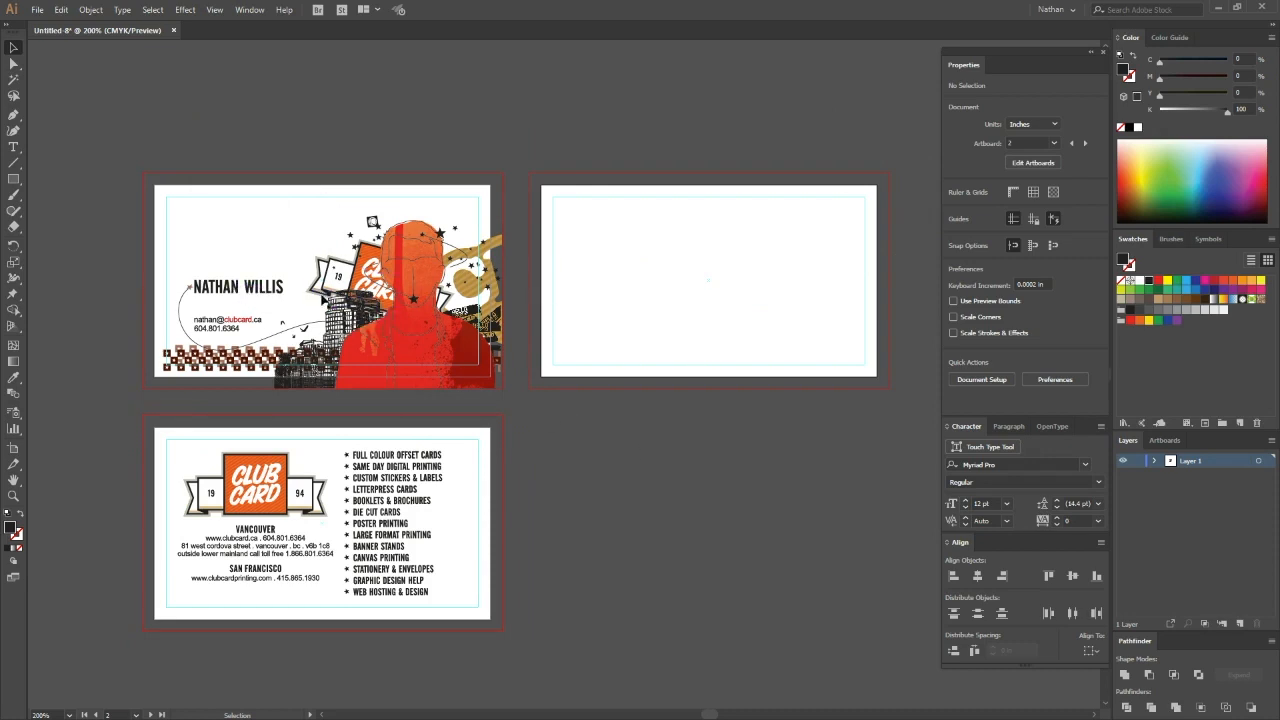
mouse_move(278, 312)
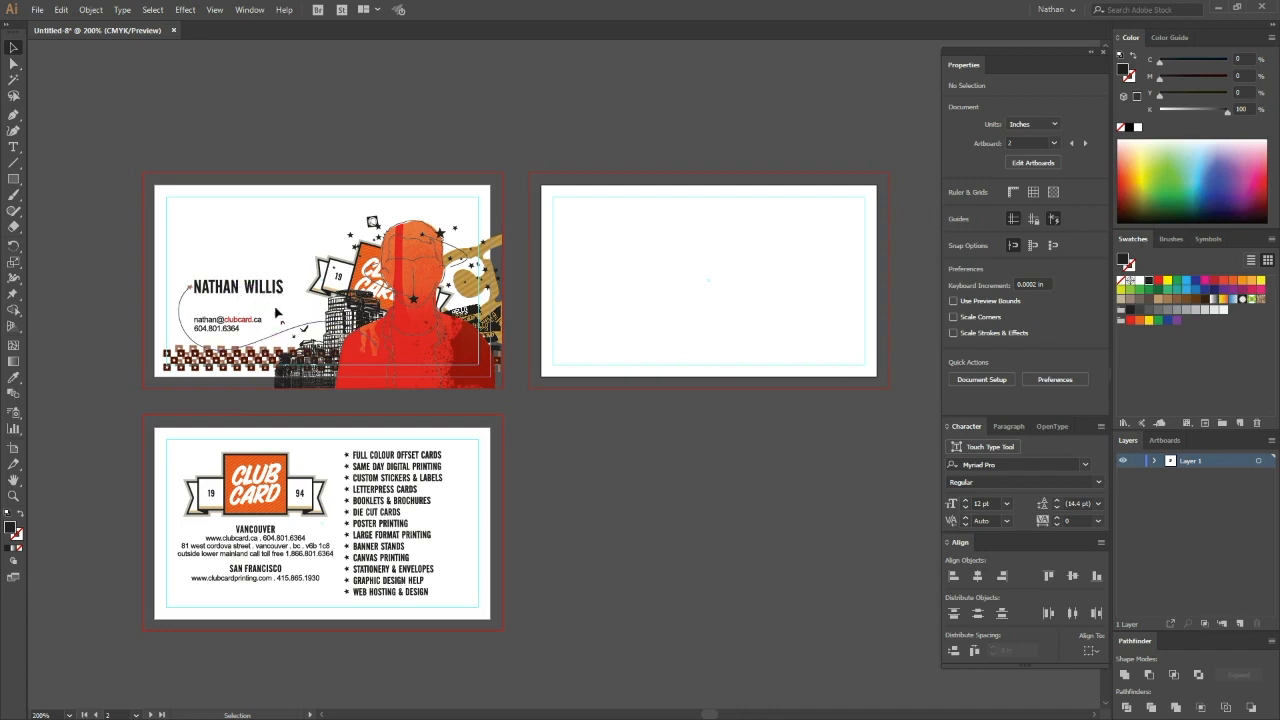
left_click(238, 287)
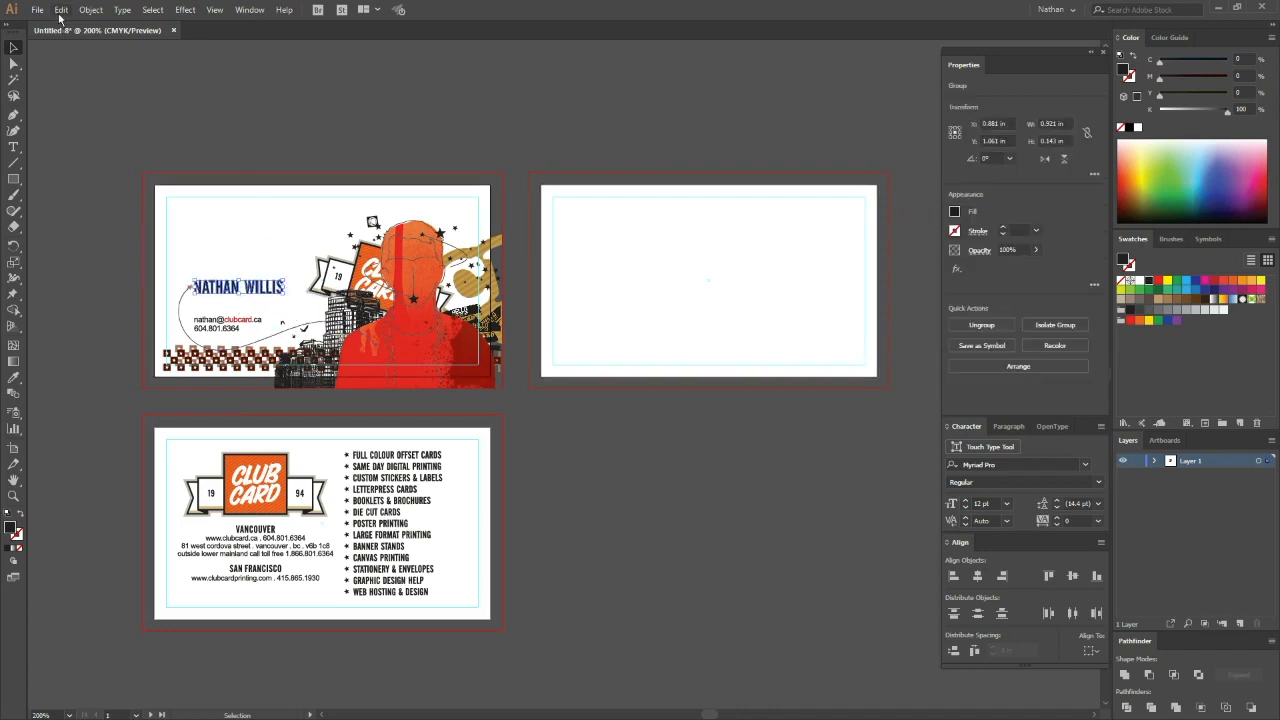
left_click(61, 9)
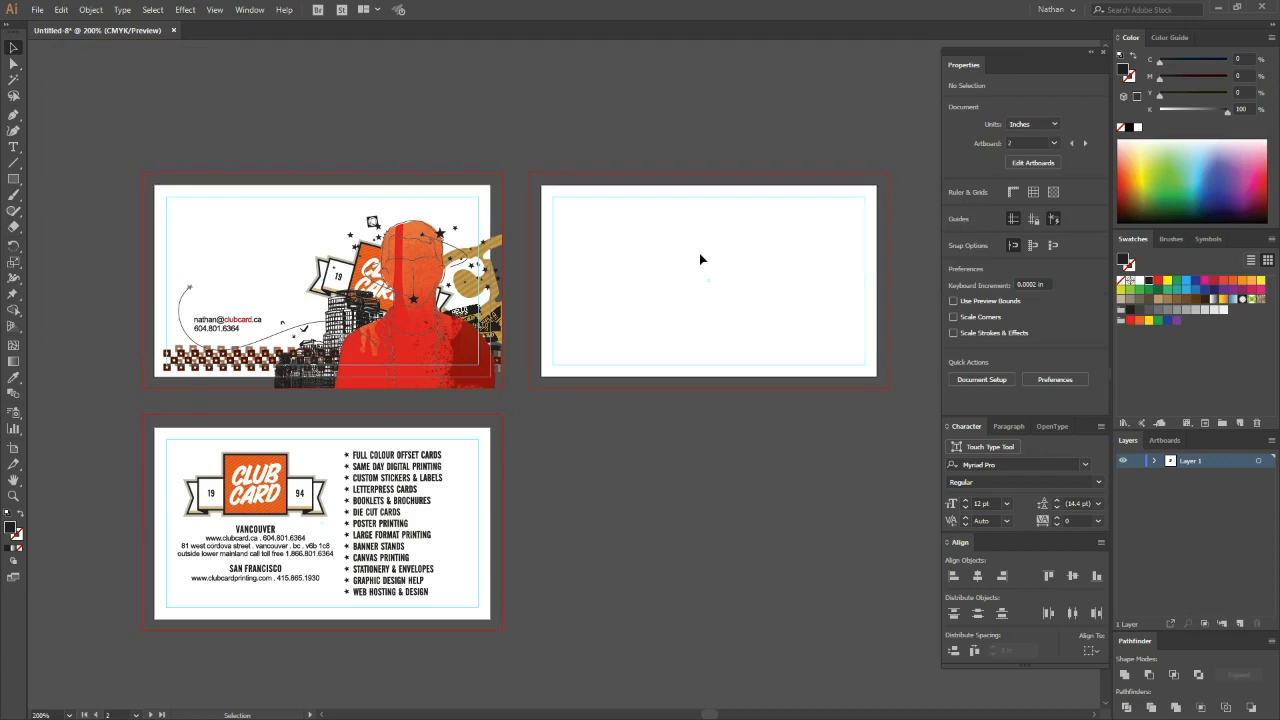
mouse_move(170, 147)
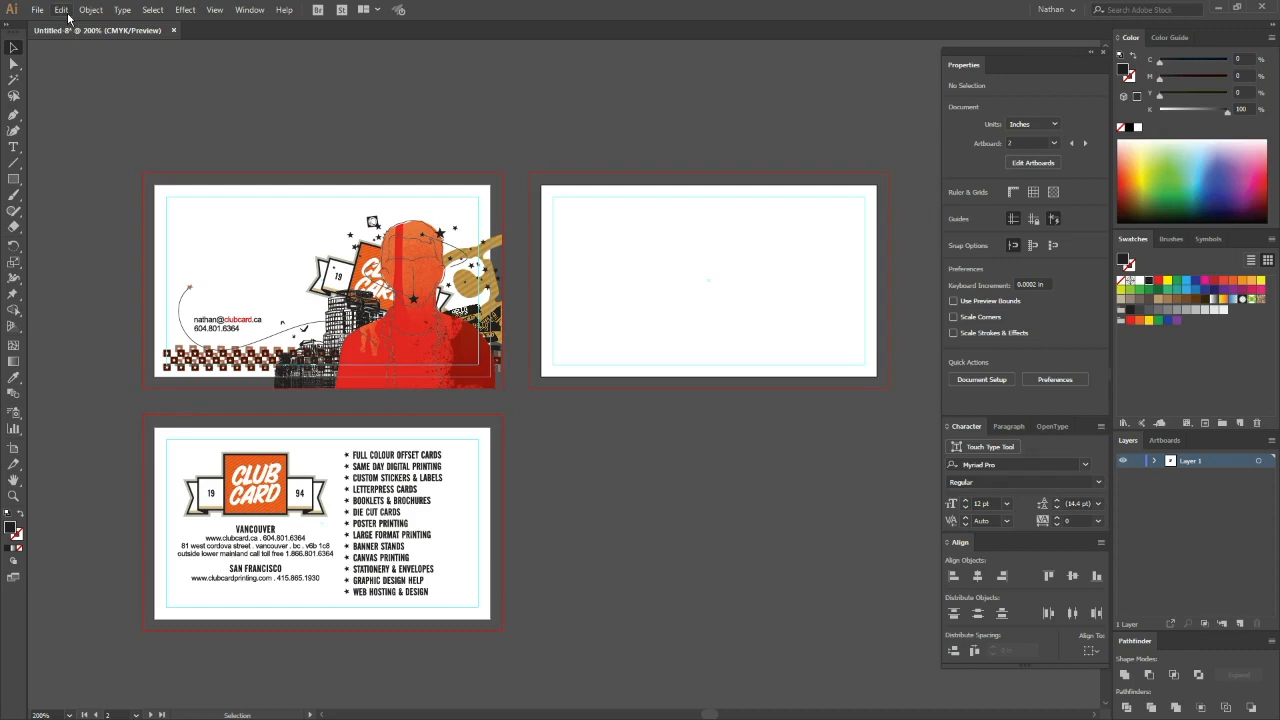
left_click(624, 287)
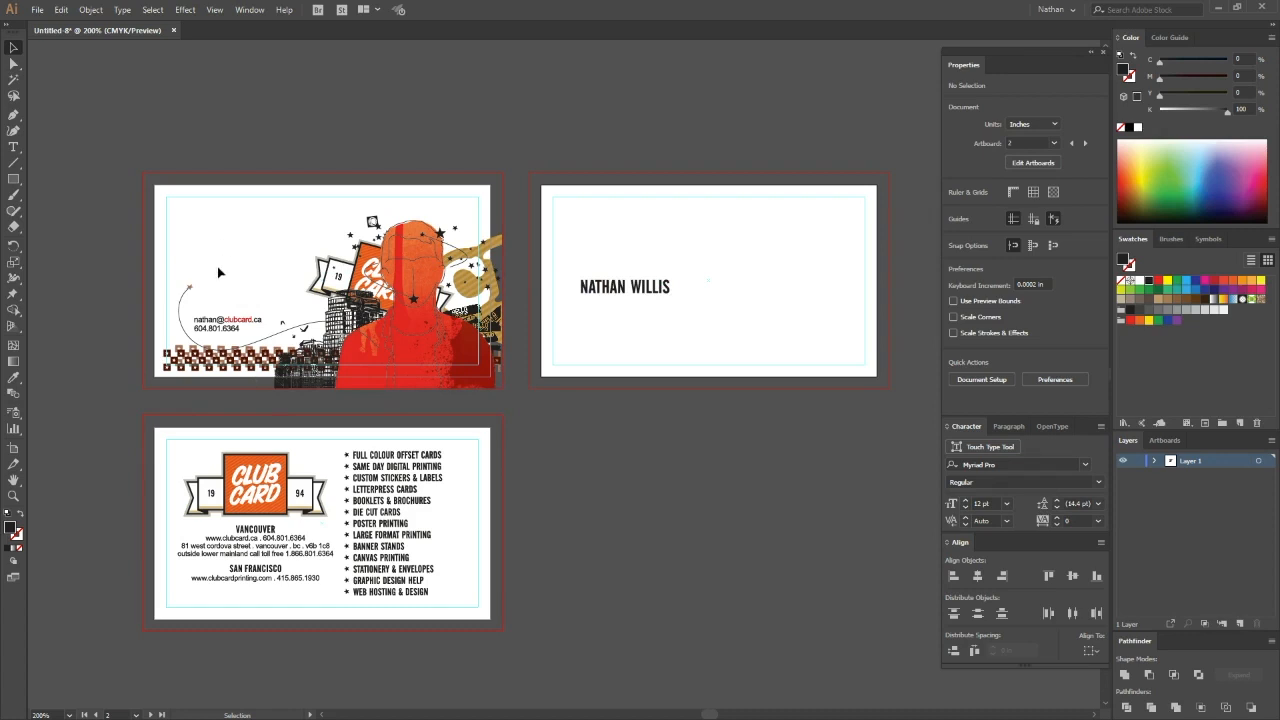
mouse_move(232, 306)
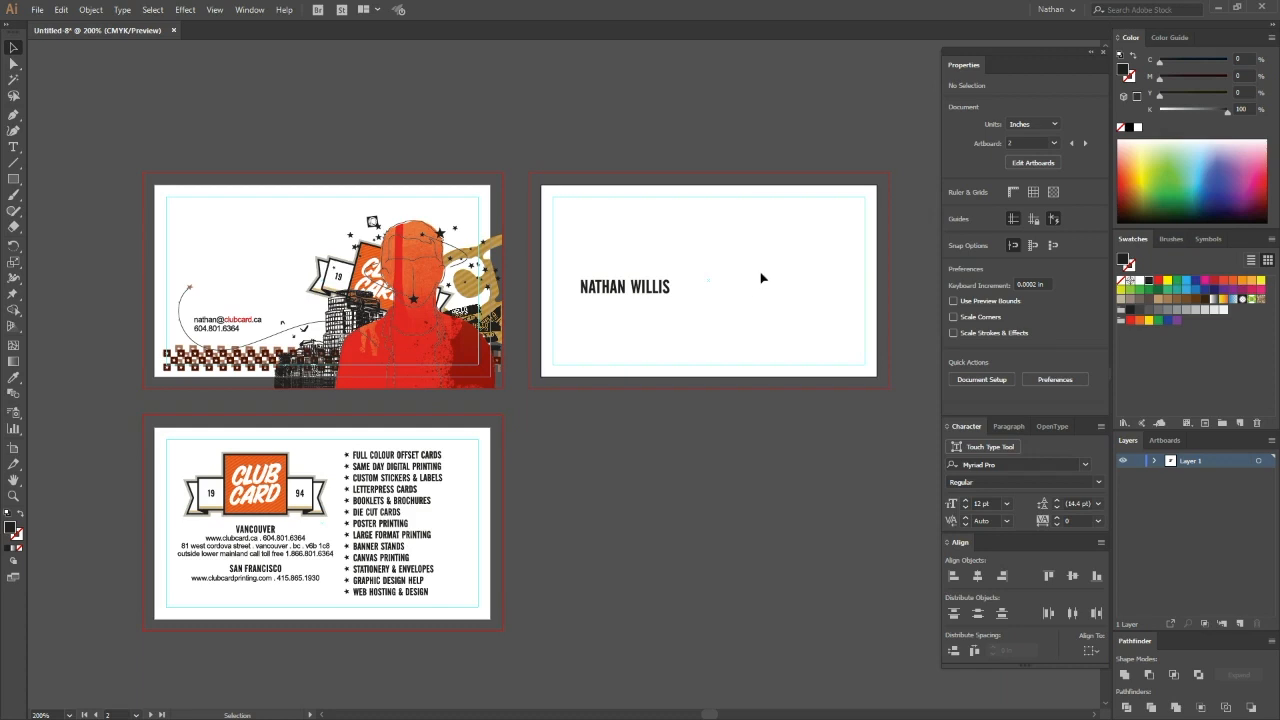
left_click(624, 287)
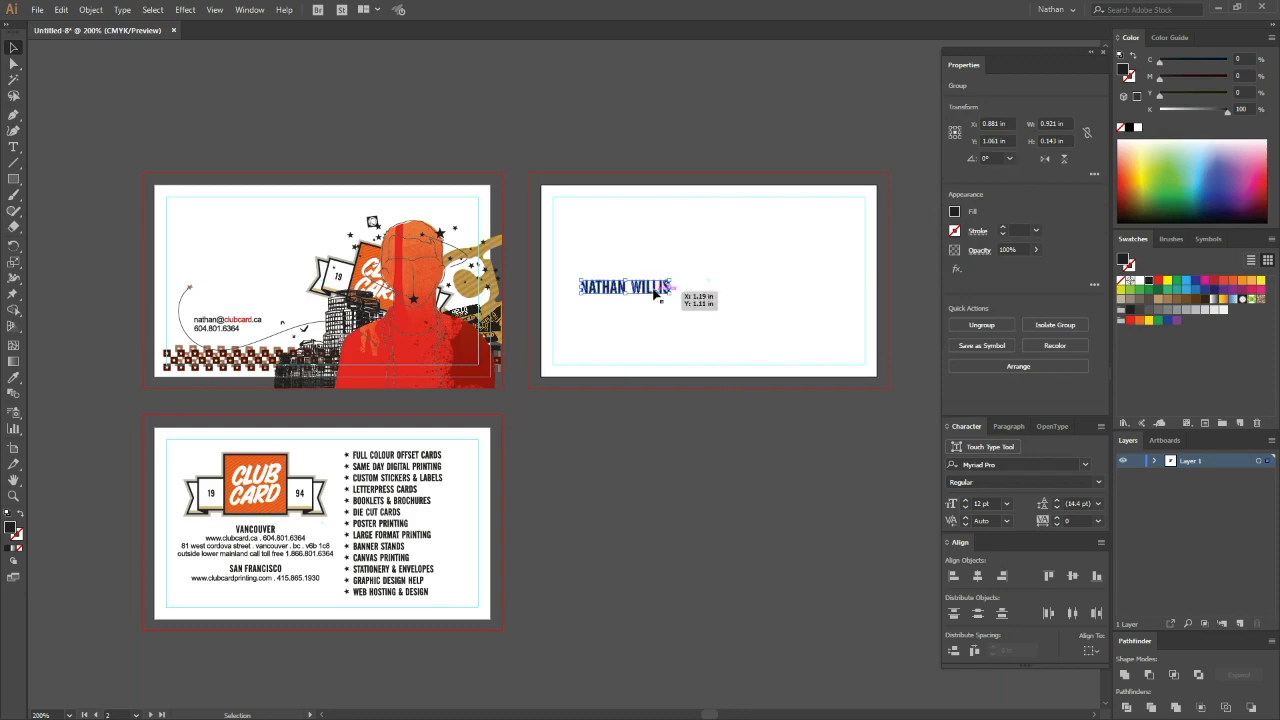
left_click(61, 9)
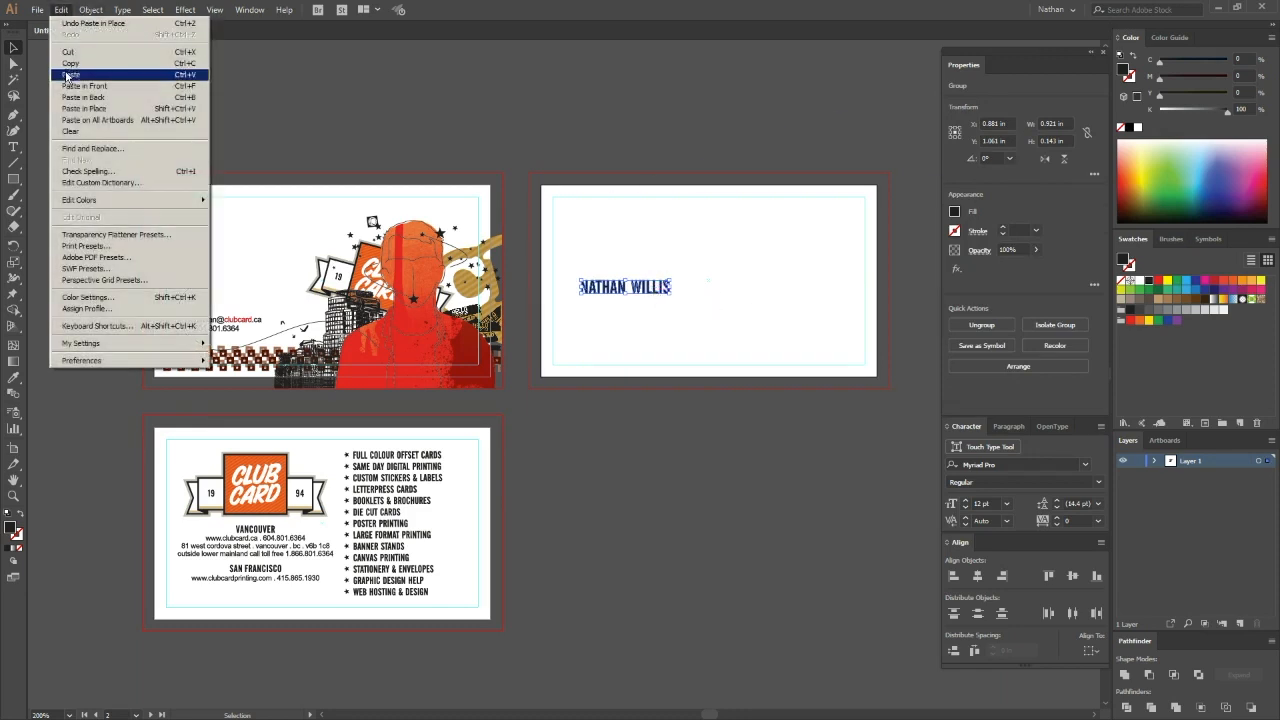
mouse_move(70, 63)
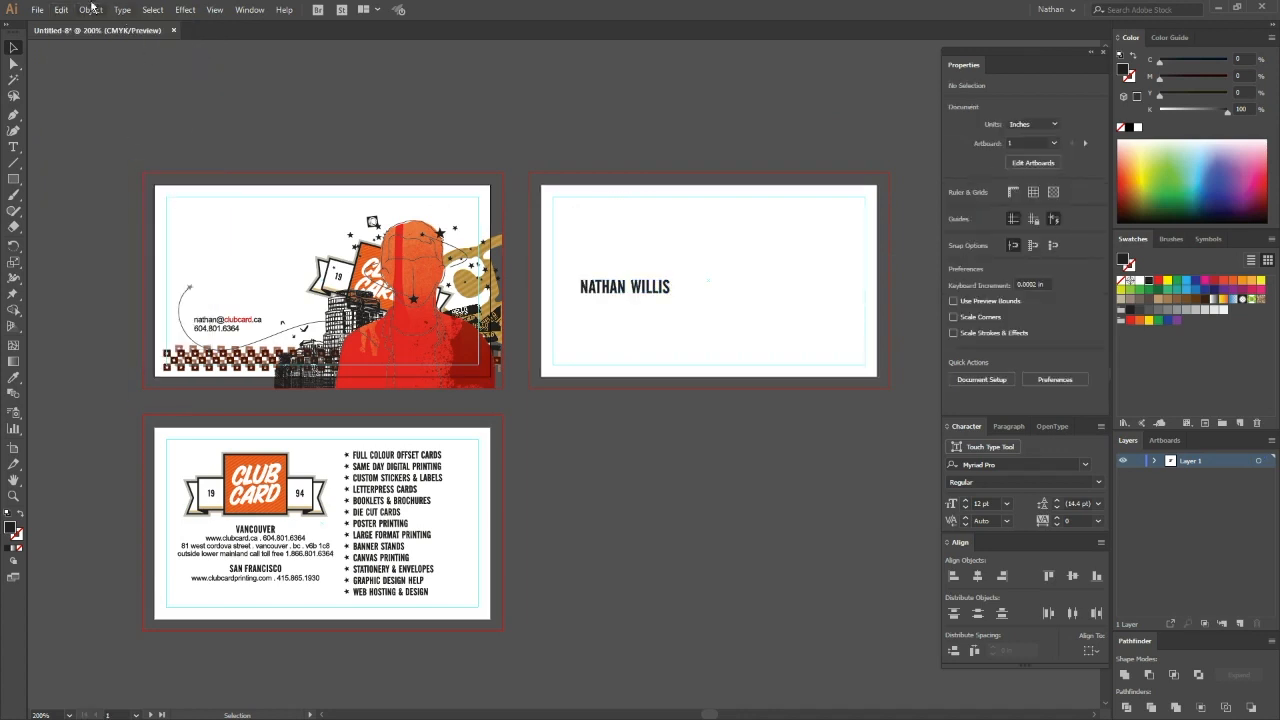
left_click(237, 287)
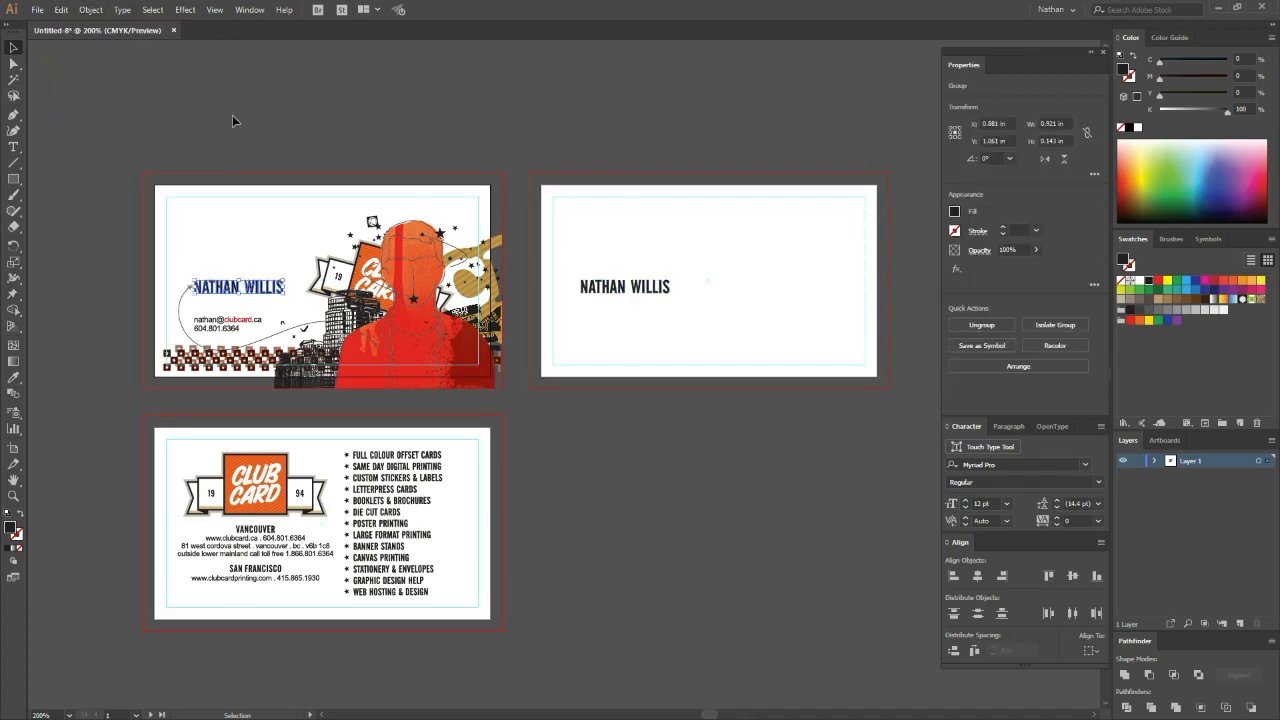
left_click(238, 108)
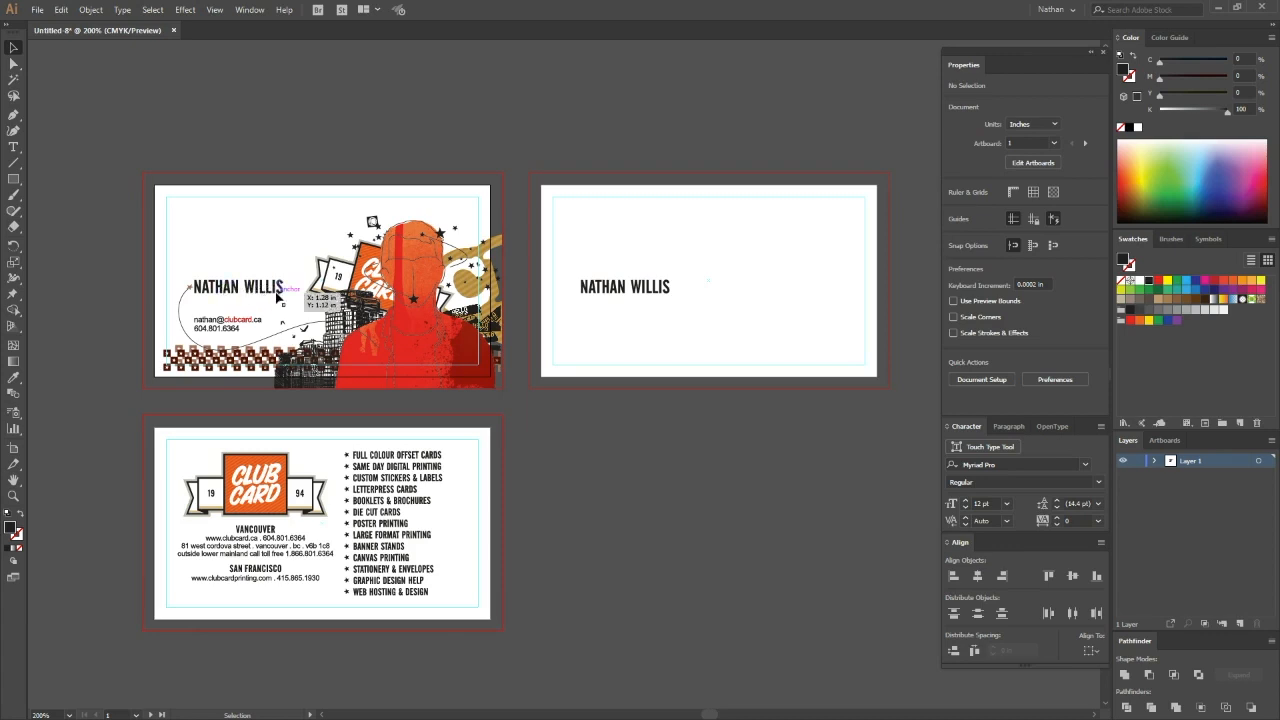
left_click(238, 287)
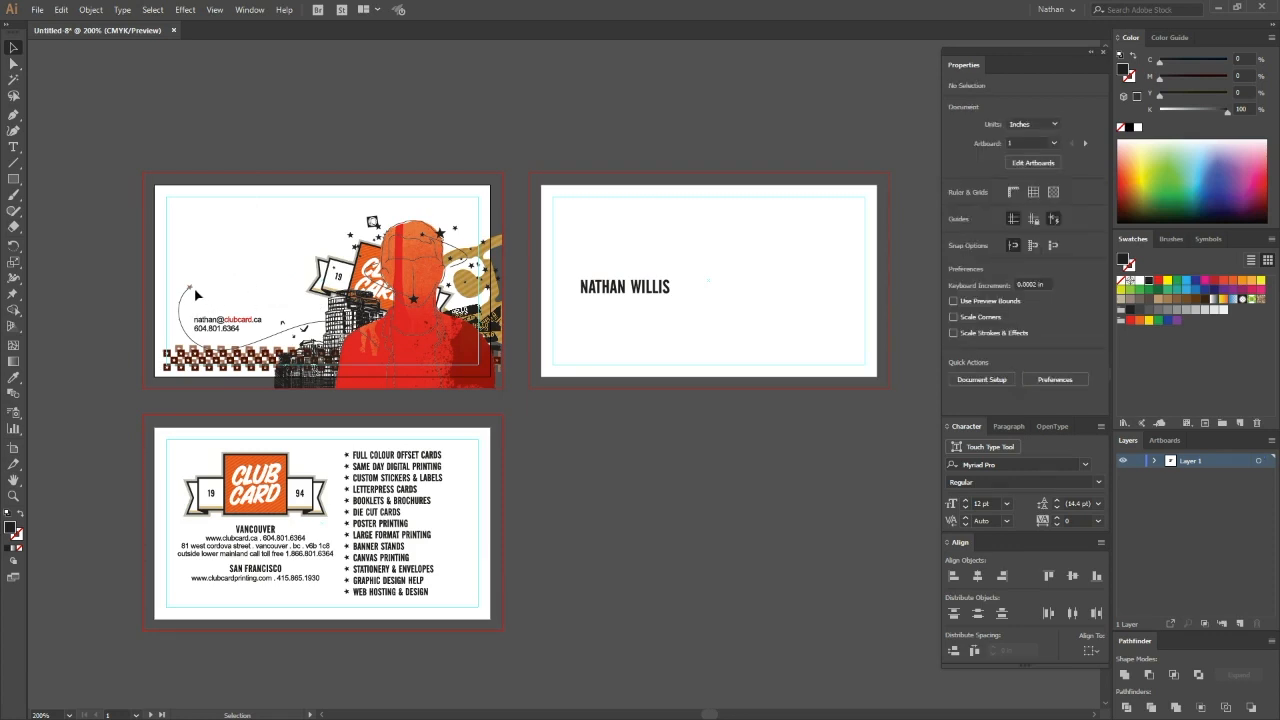
mouse_move(285, 302)
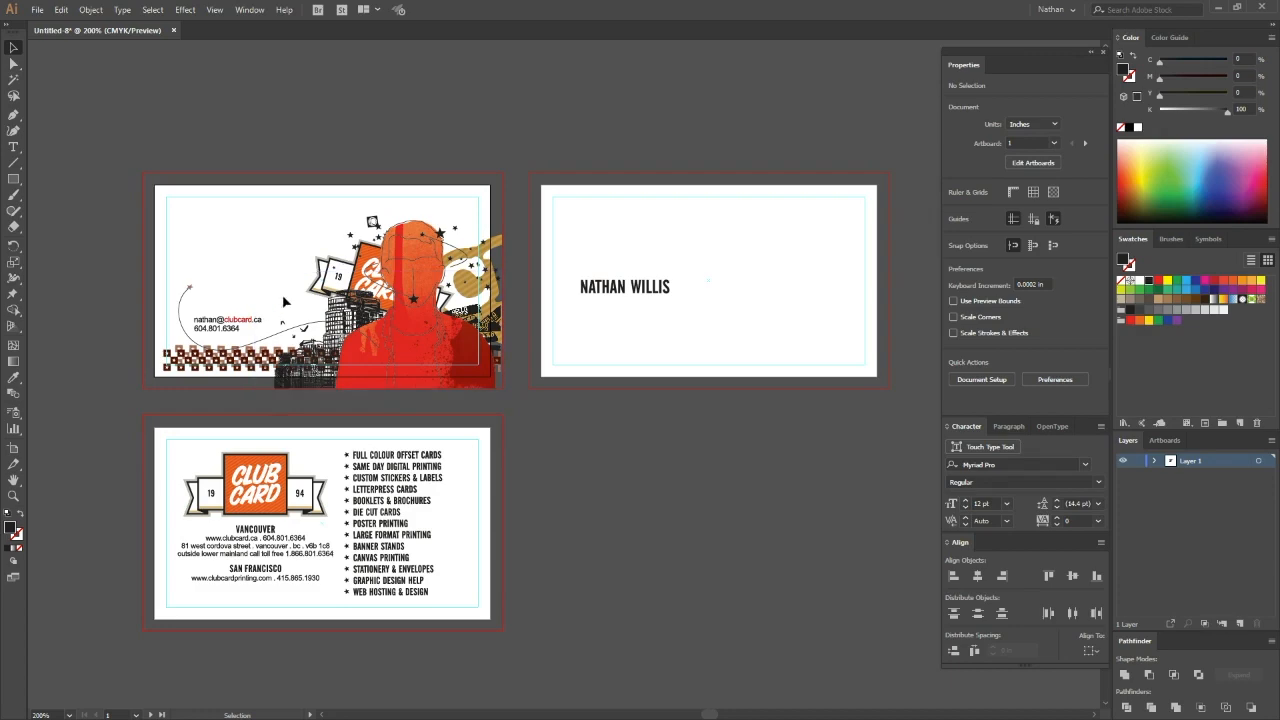
mouse_move(678, 300)
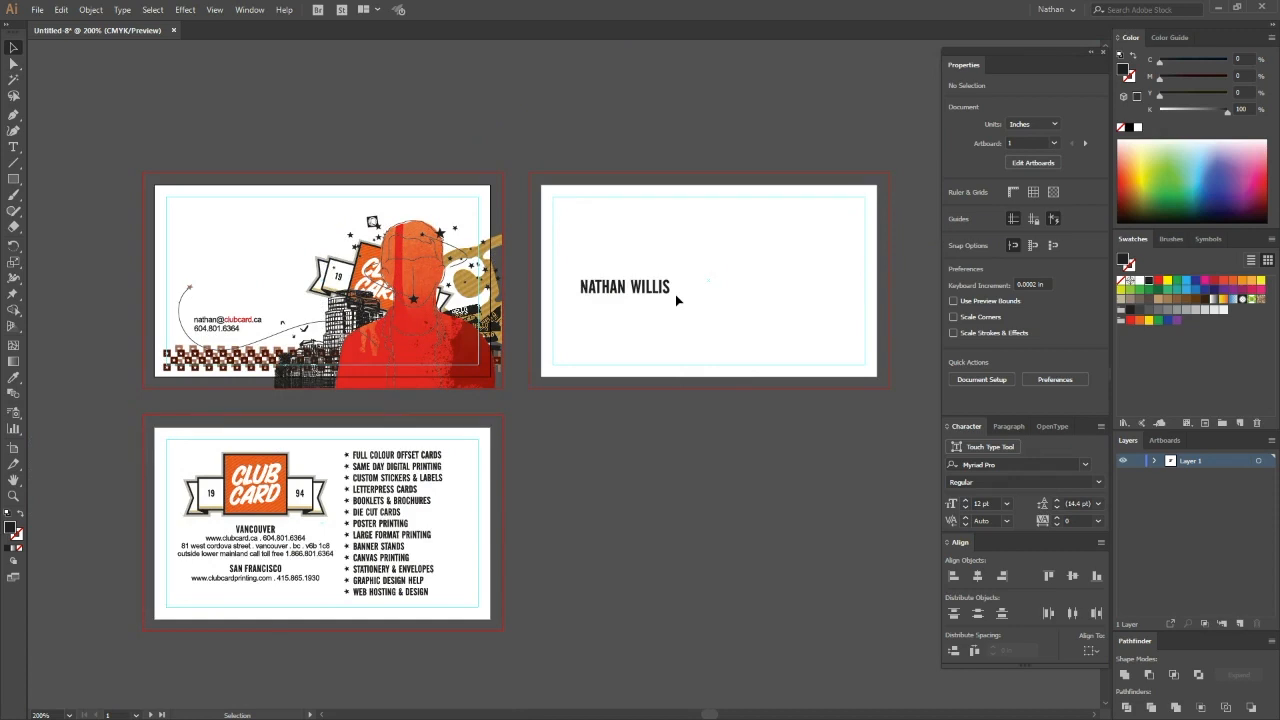
mouse_move(615, 318)
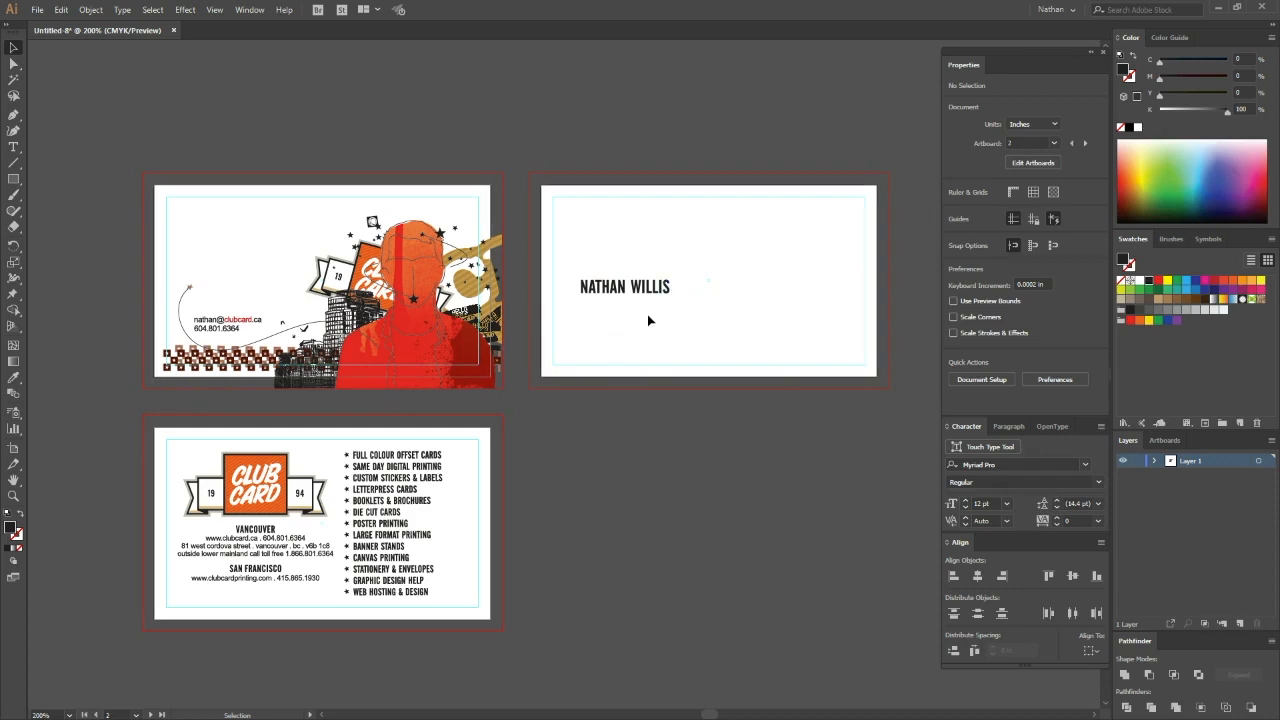
mouse_move(650, 314)
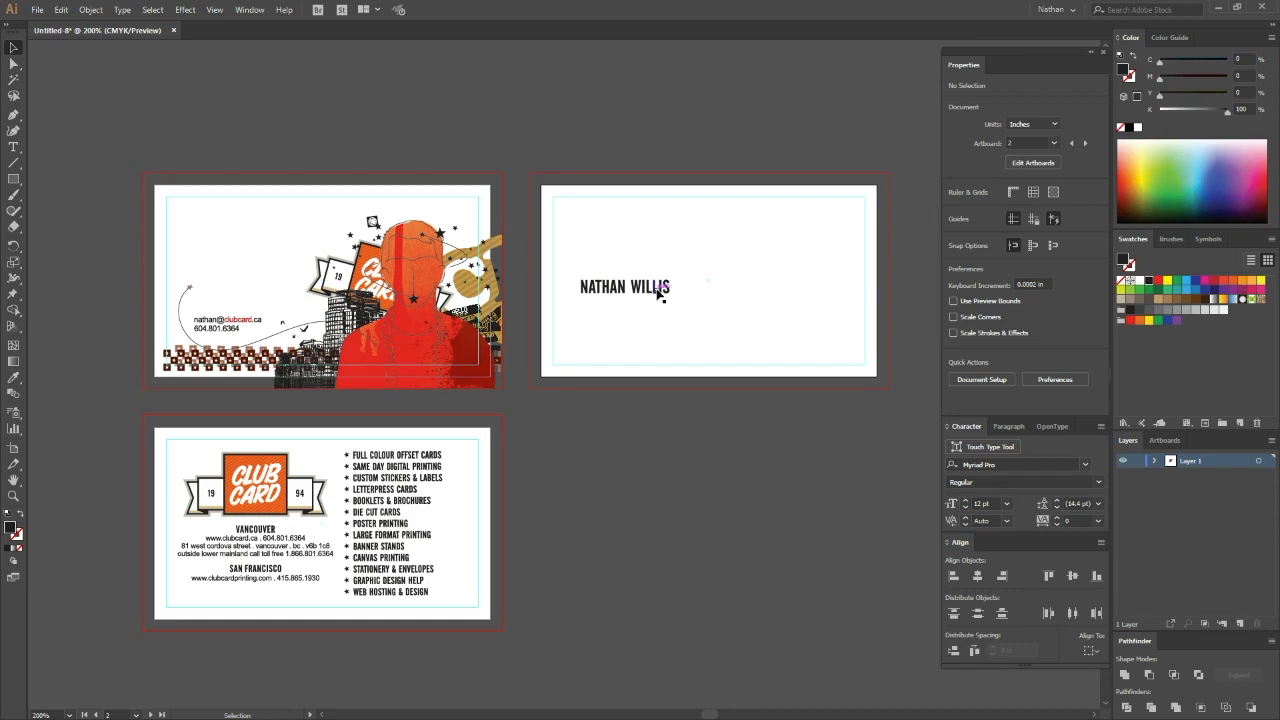
left_click(625, 287)
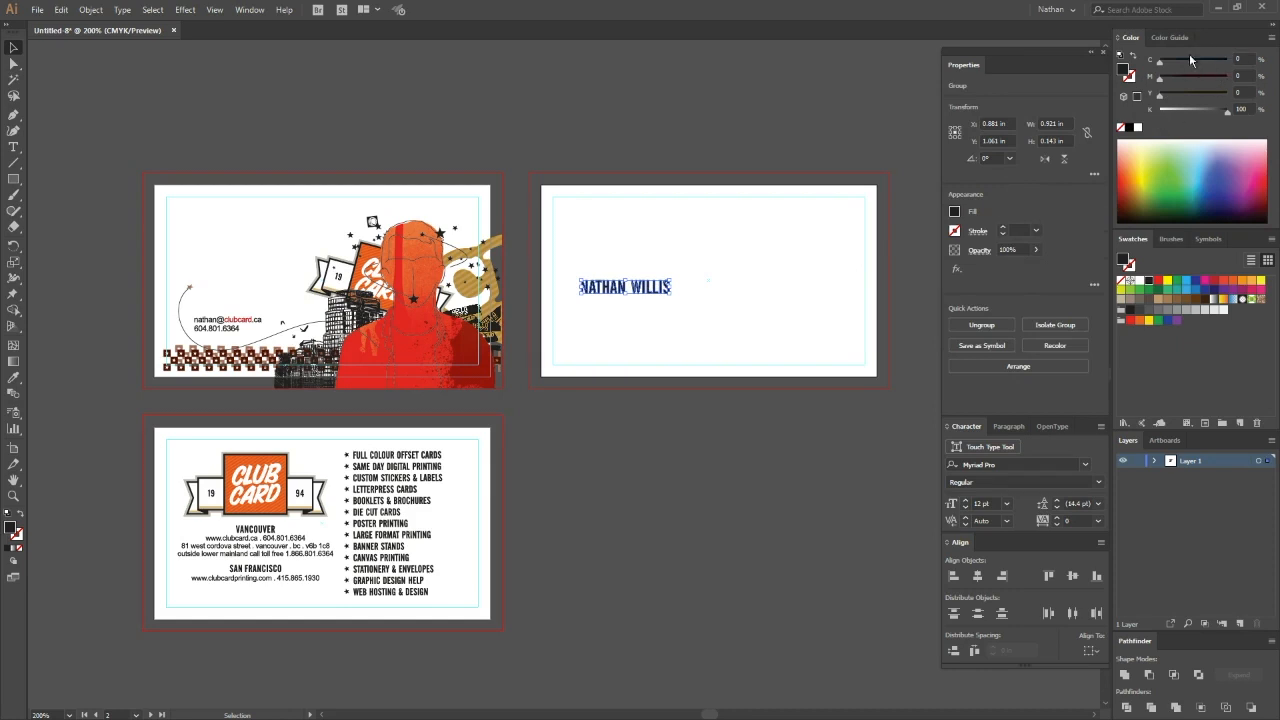
left_click(1241, 109)
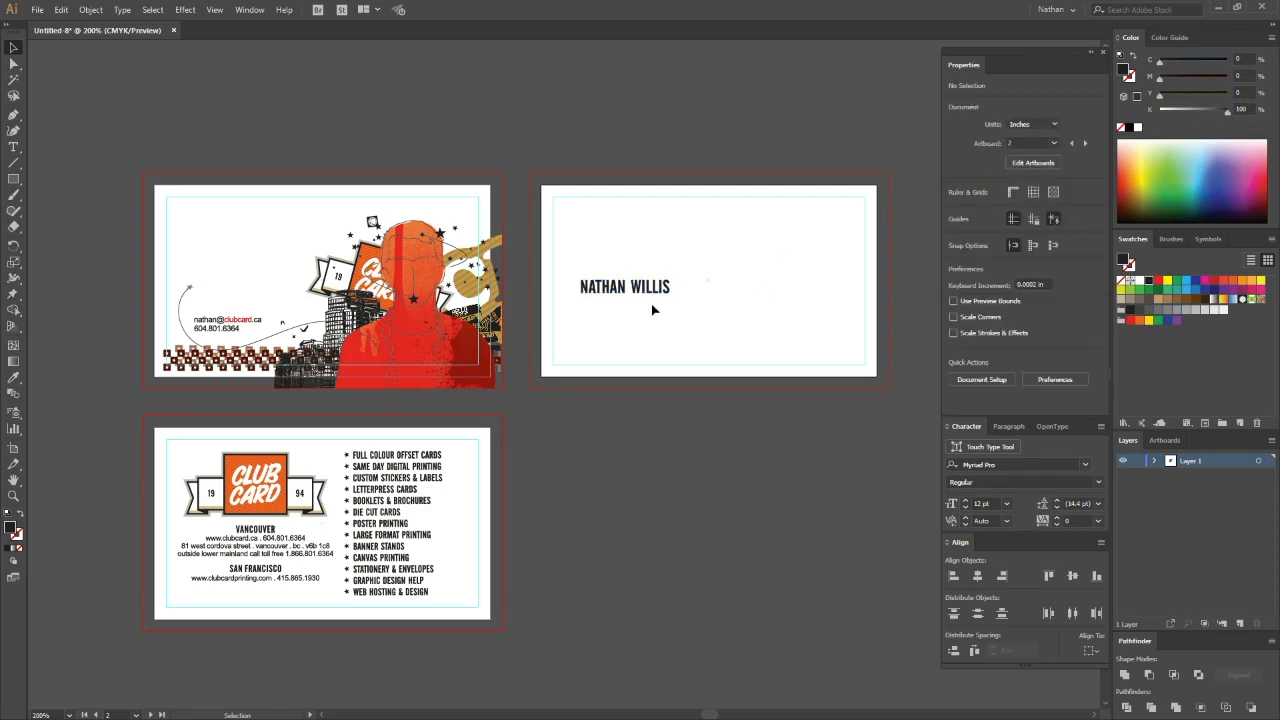
mouse_move(680, 330)
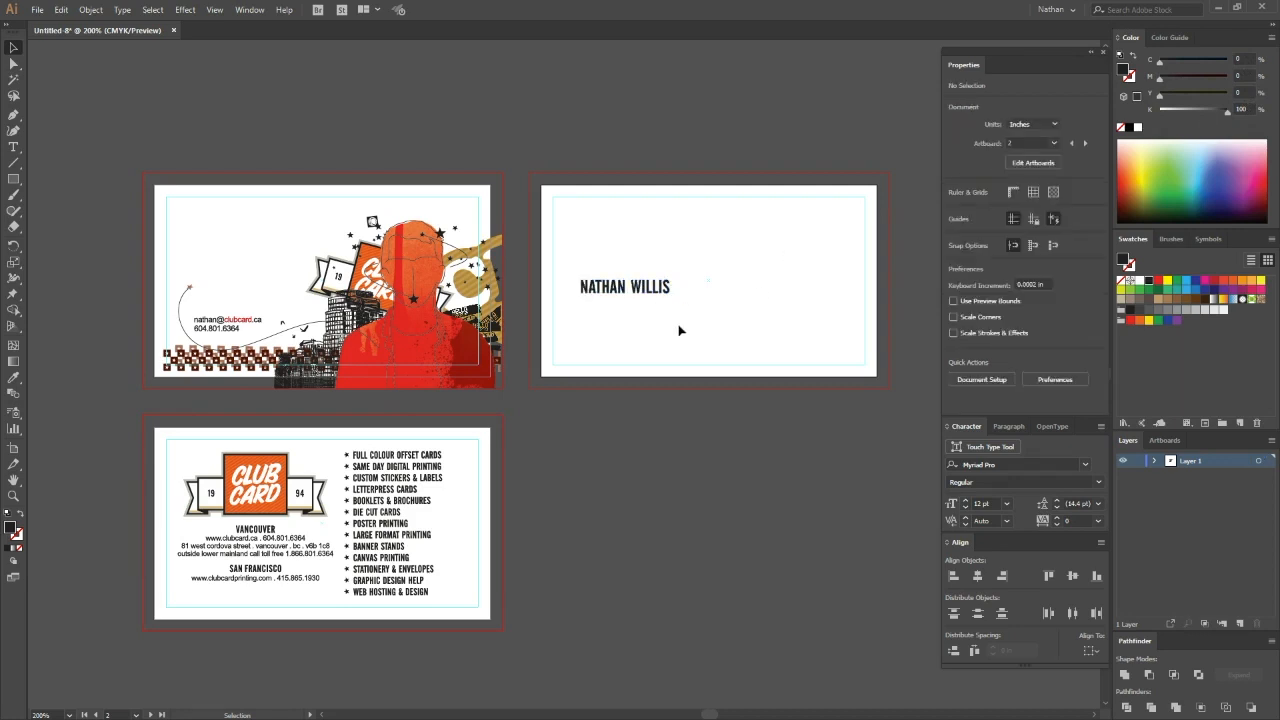
Save a copy as BusinessCardNathan PDF using the PDF/X-1a:2001 preset with document bleed.
left_click(37, 9)
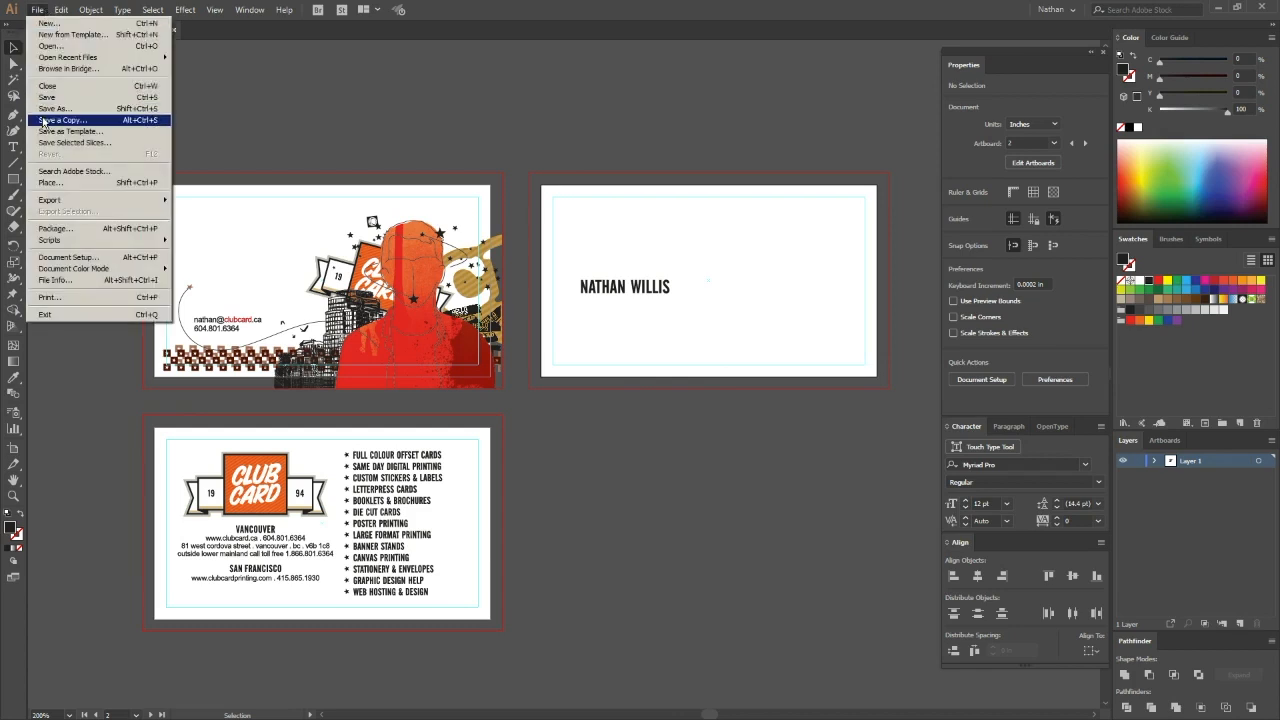
left_click(60, 120)
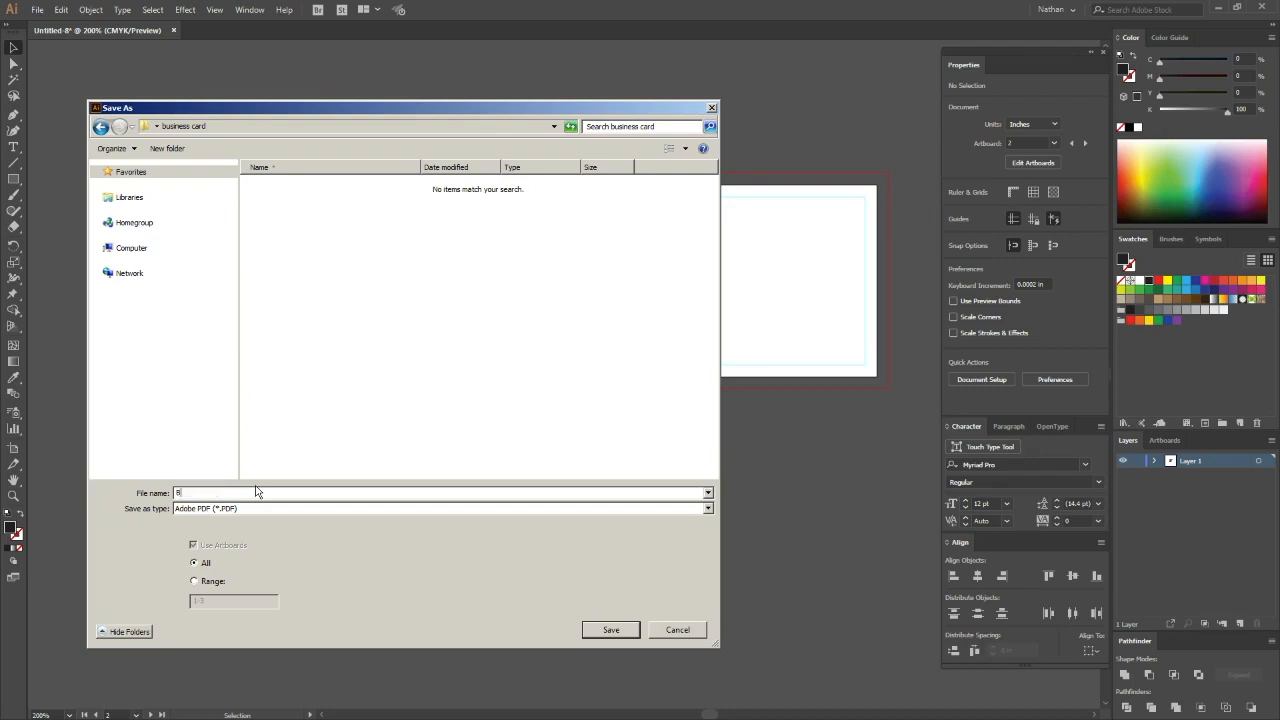
type("BusinessCardNathan")
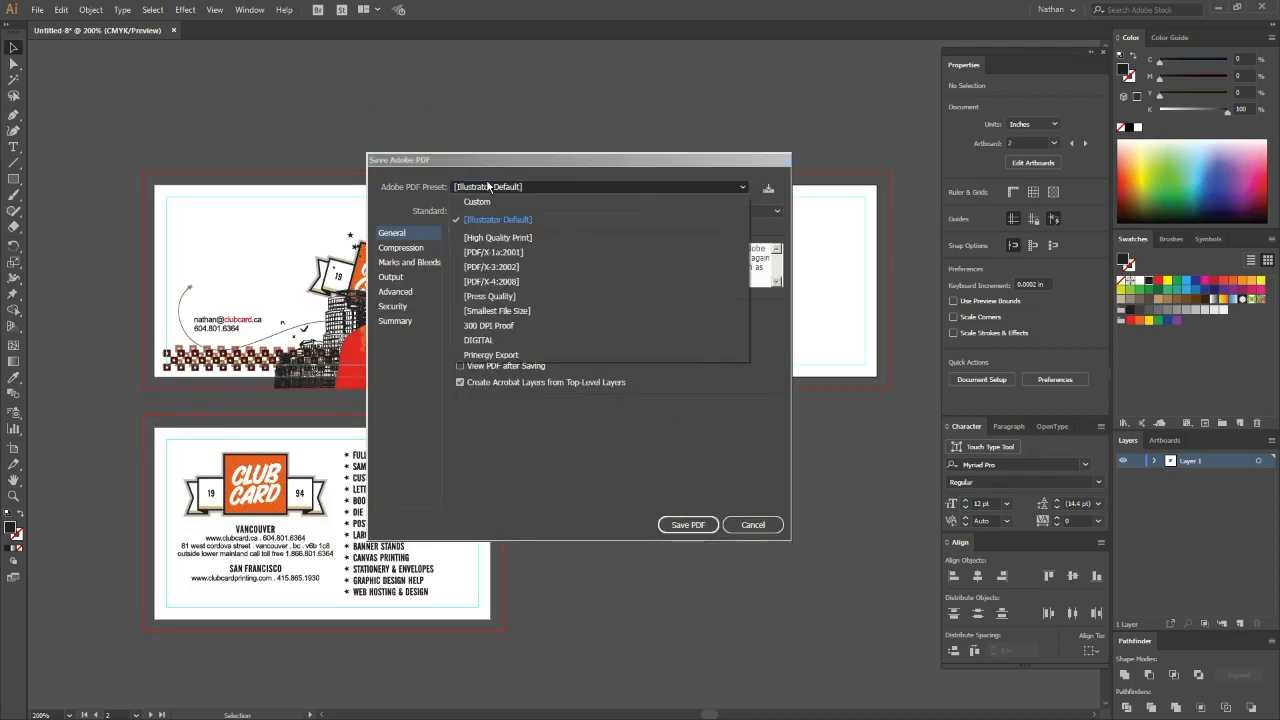
mouse_move(530, 253)
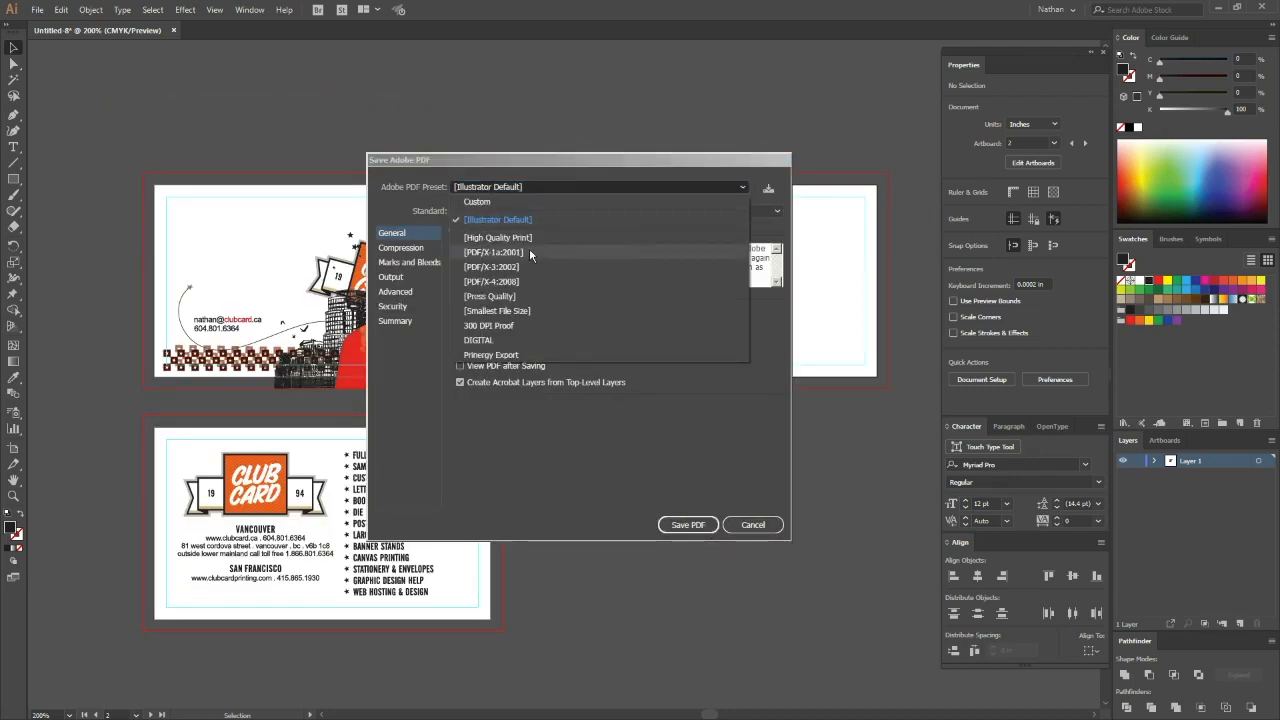
left_click(493, 252)
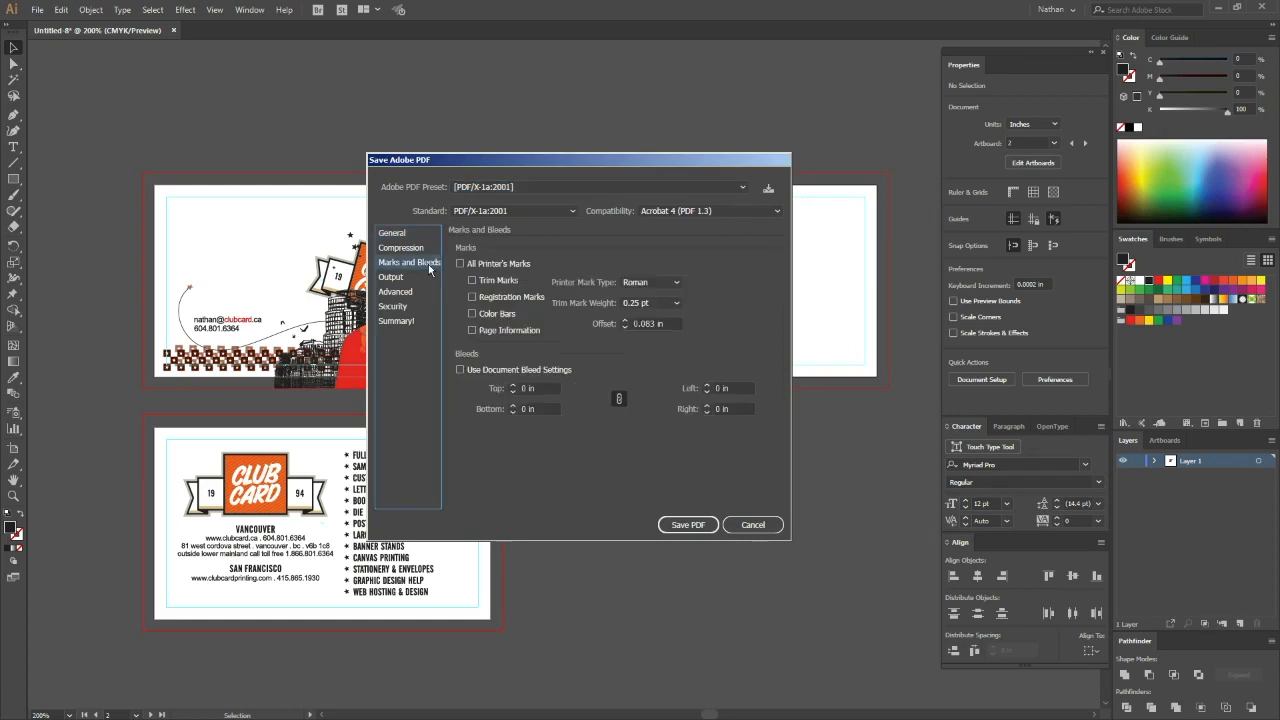
left_click(460, 369)
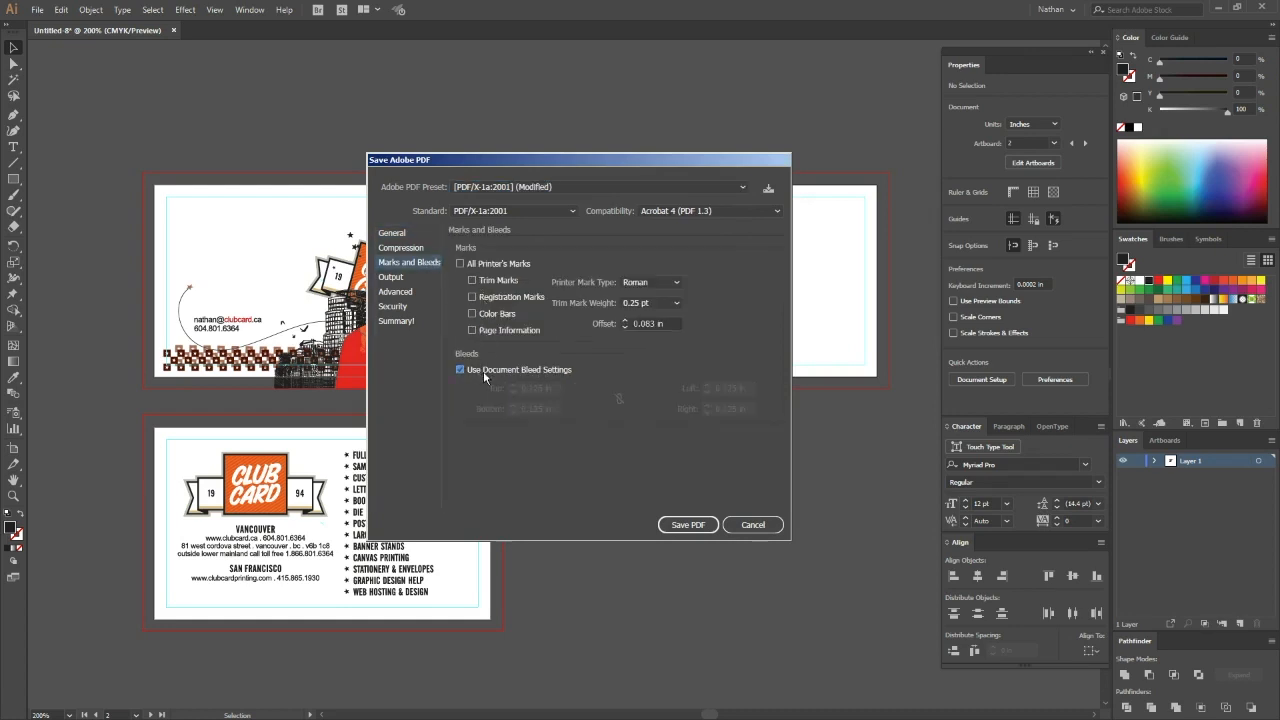
left_click(687, 525)
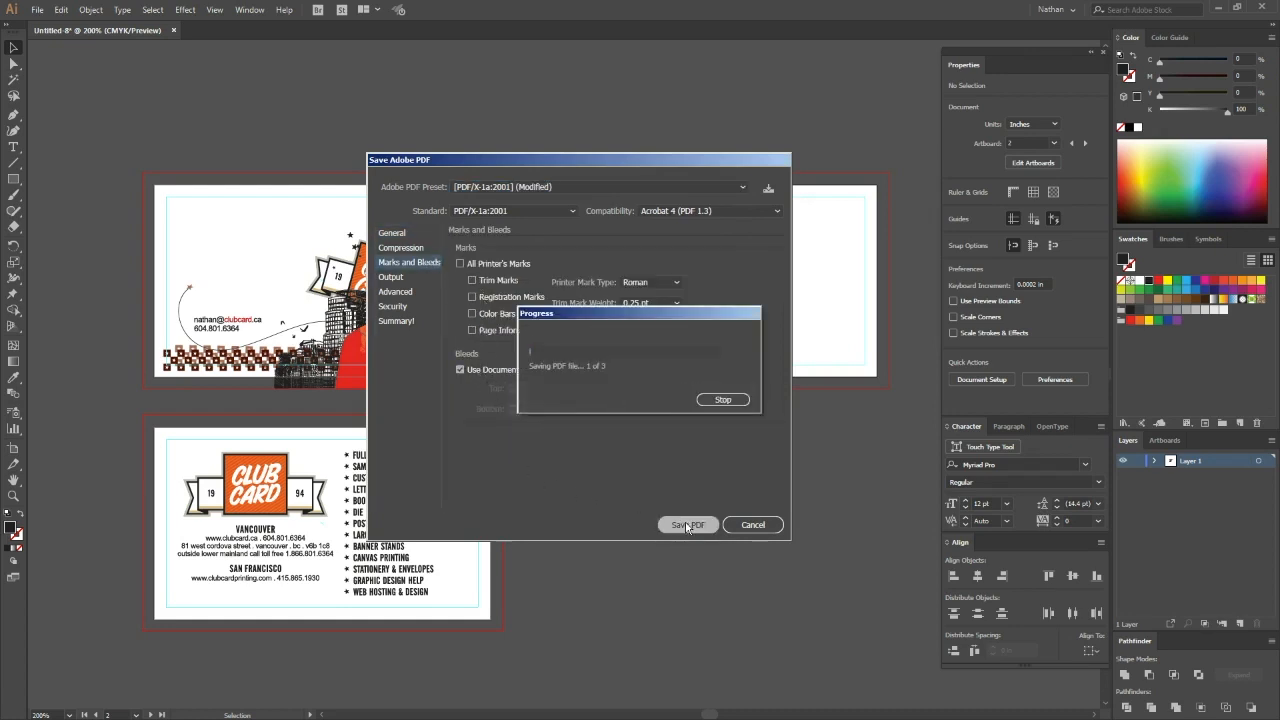
left_click(688, 524)
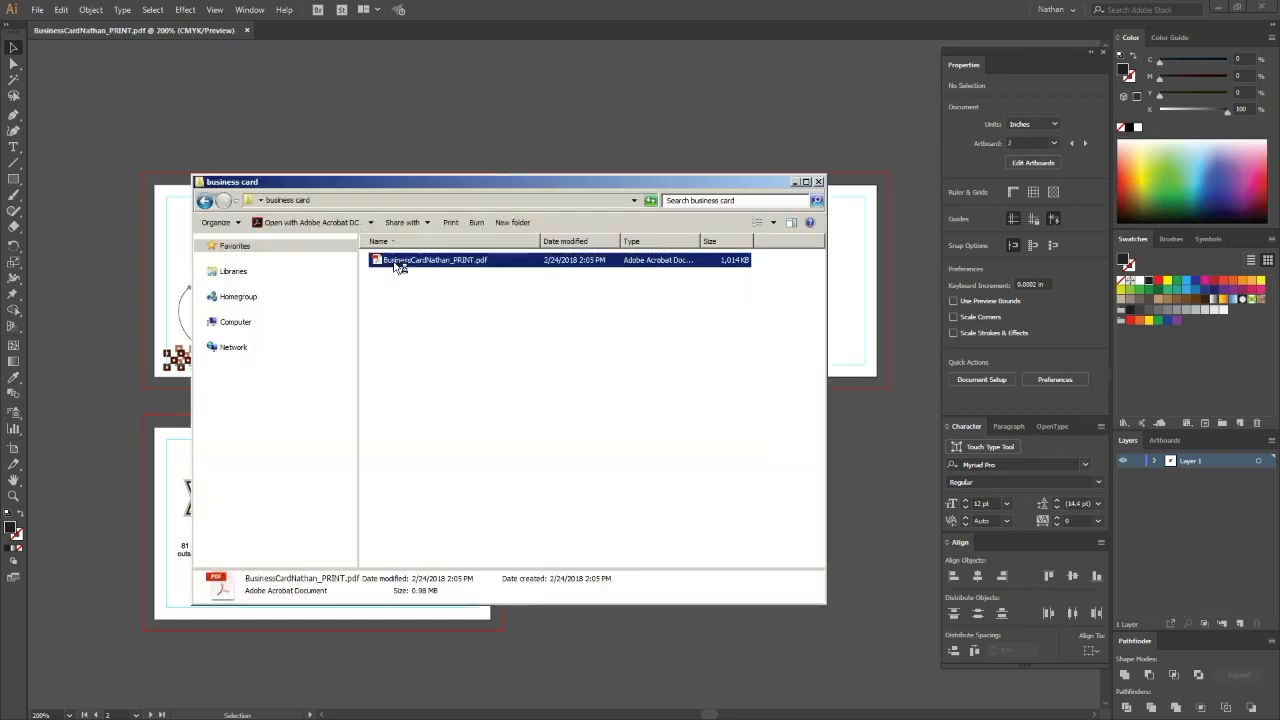
Open BusinessCardNathan_PRINT.pdf in Acrobat and page through the card pages.
double_click(434, 260)
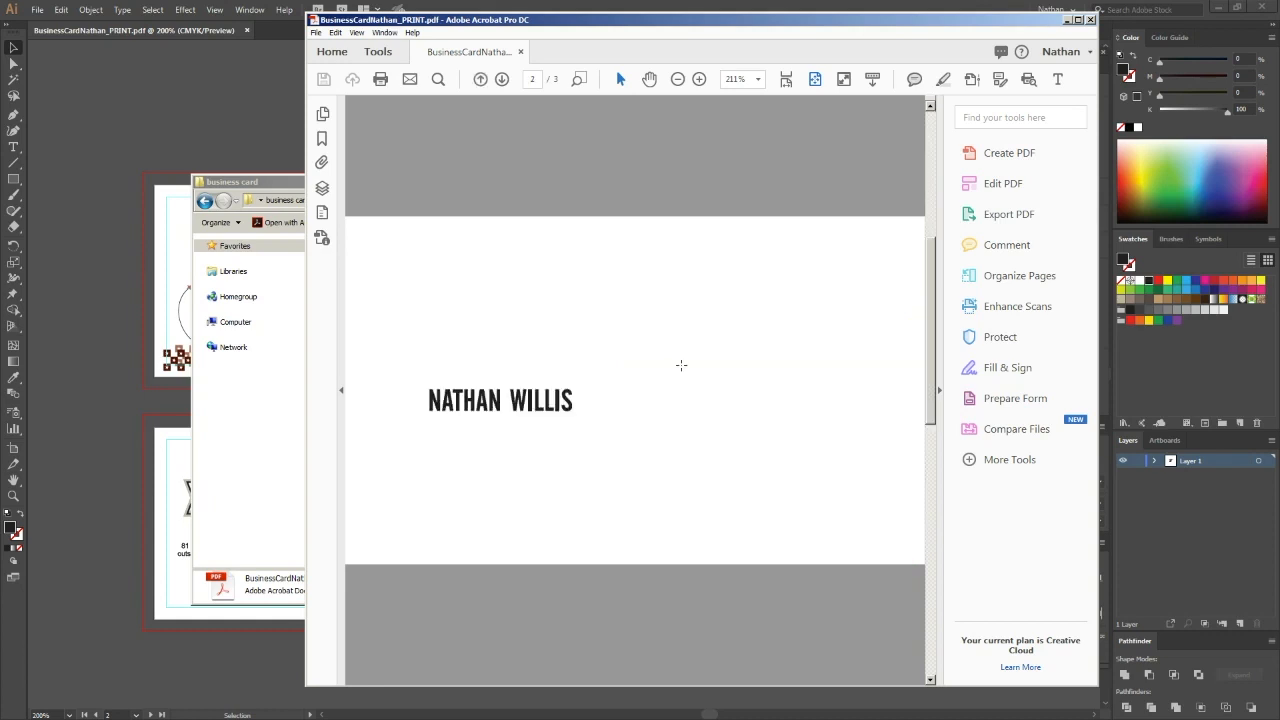
mouse_move(685, 370)
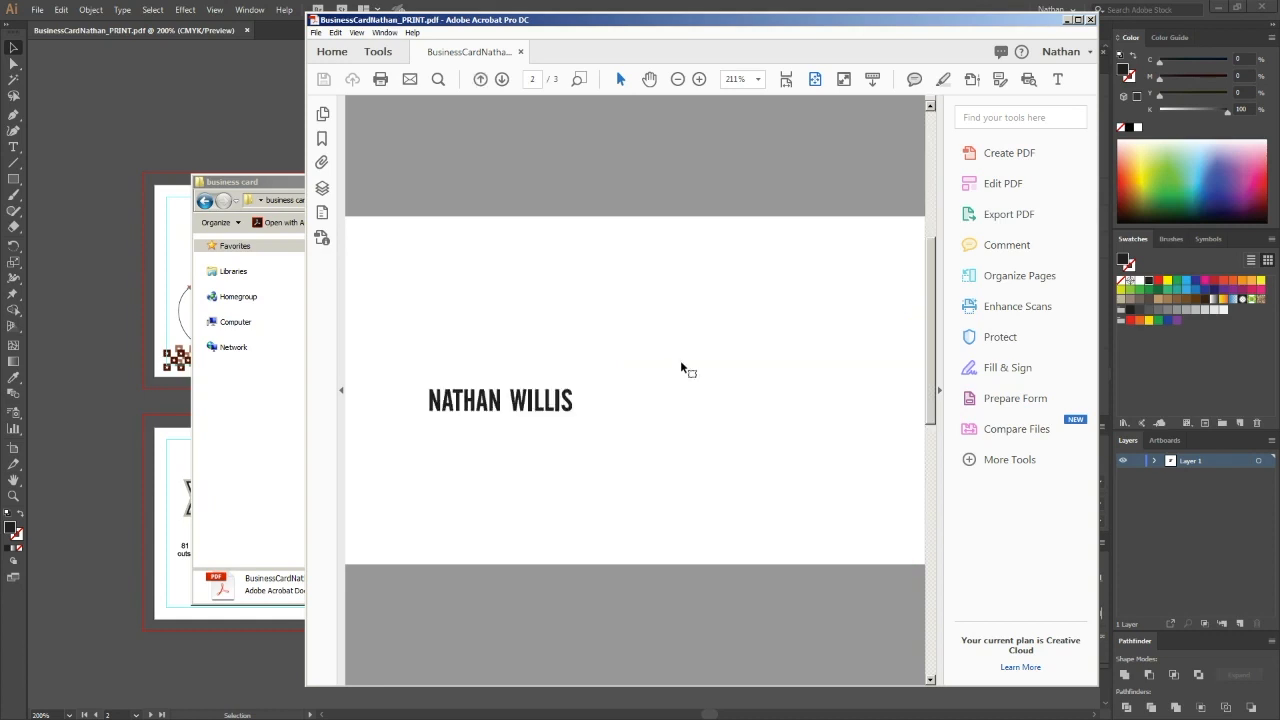
left_click(501, 79)
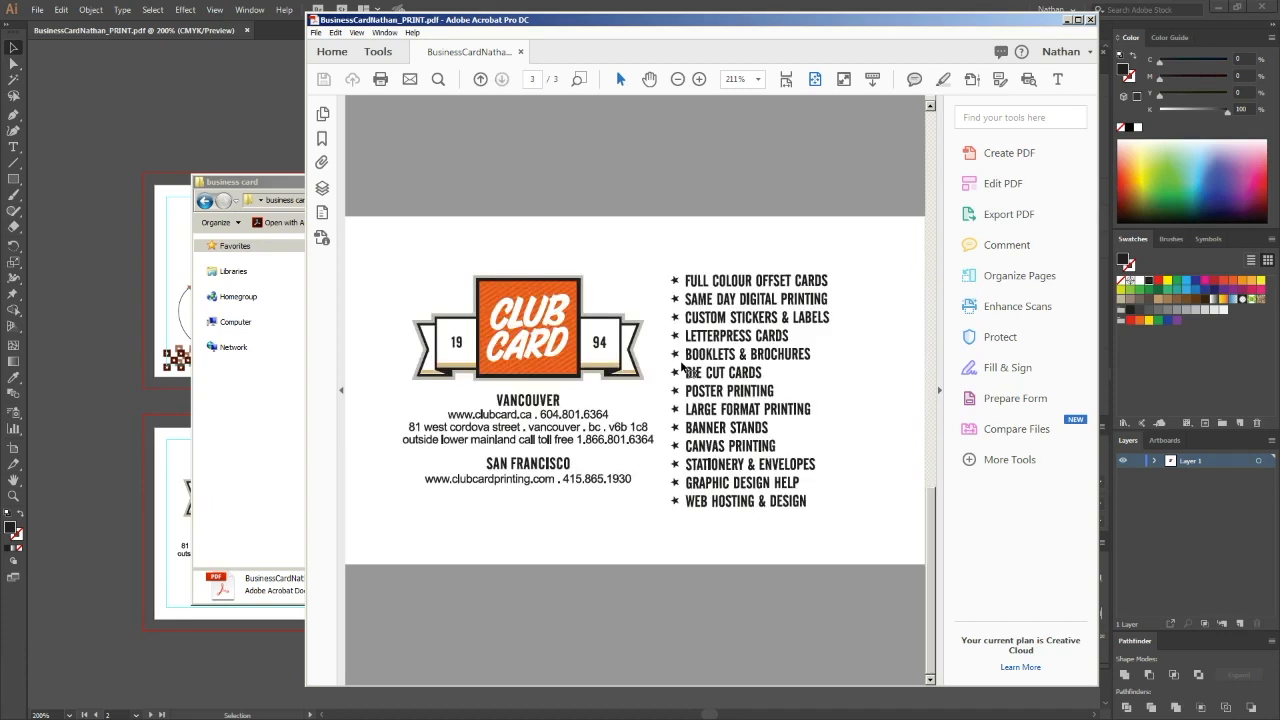
mouse_move(700, 390)
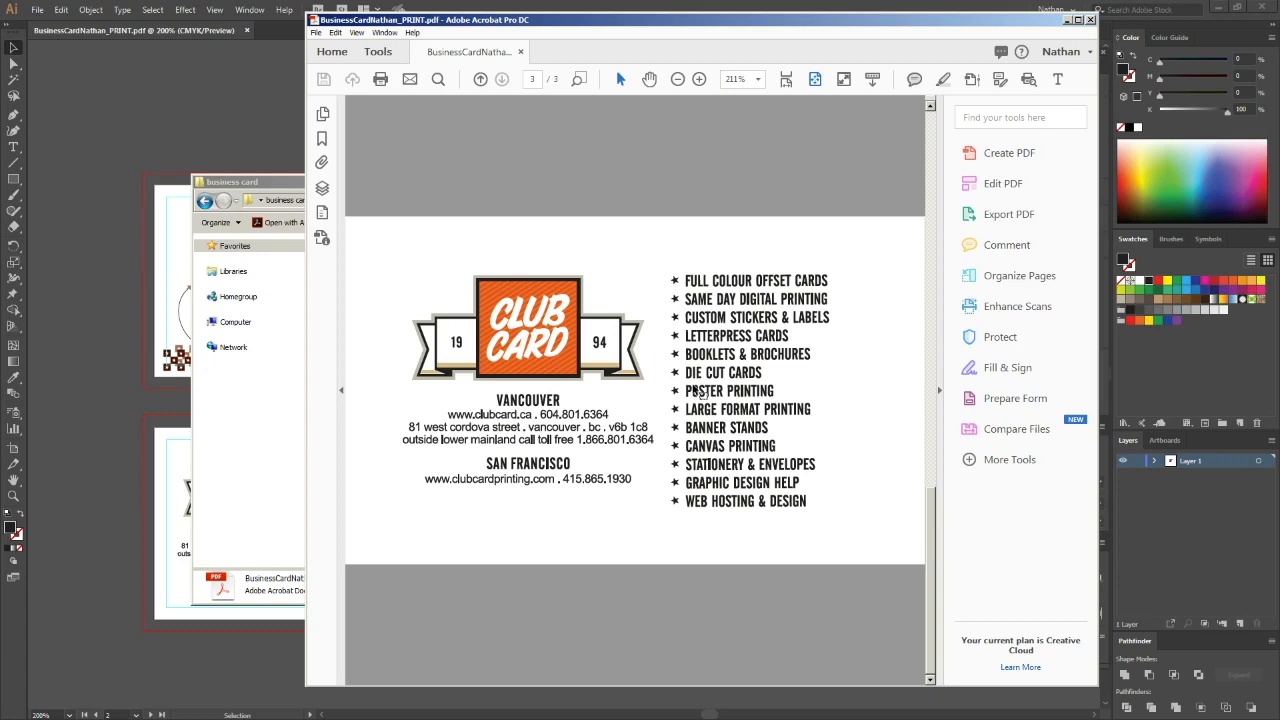
left_click(480, 79)
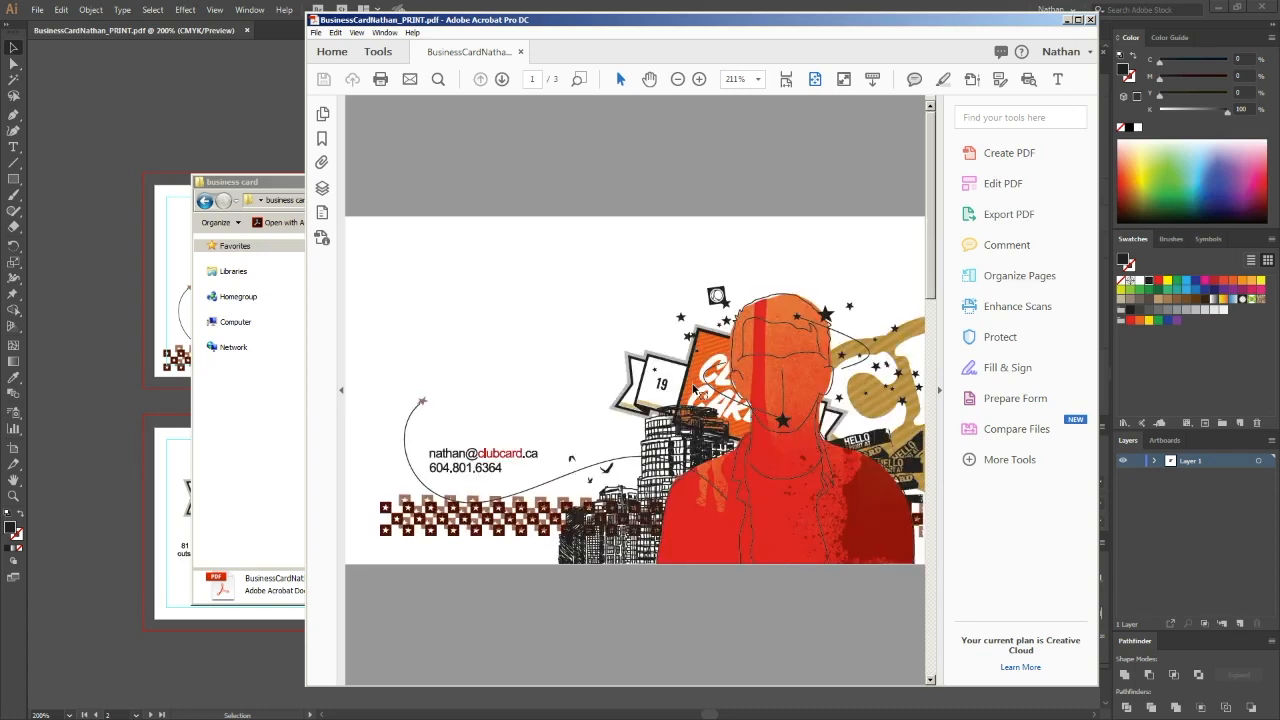